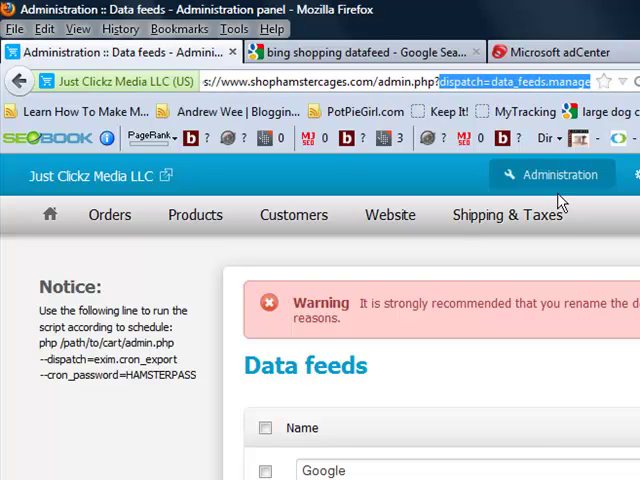
pyautogui.moveTo(57, 393)
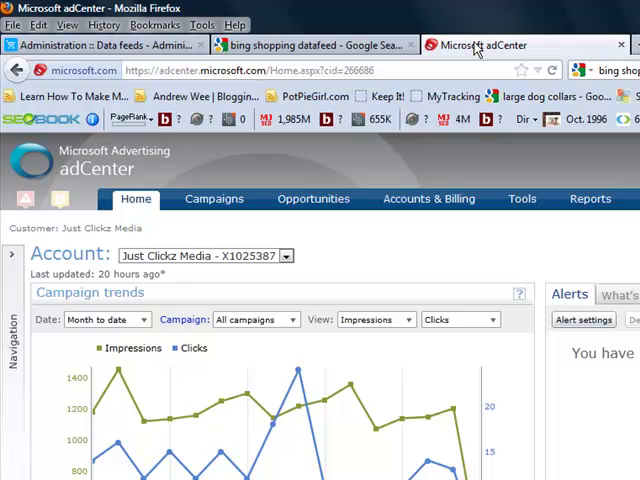
# Look over the Microsoft adCenter account overview page and its address
pyautogui.click(110, 45)
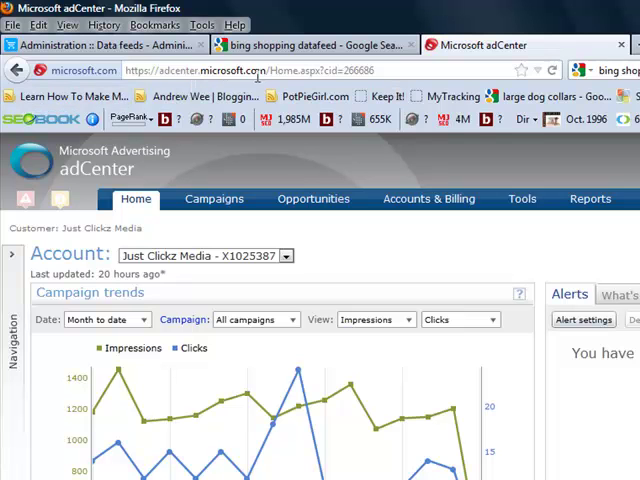
pyautogui.click(100, 45)
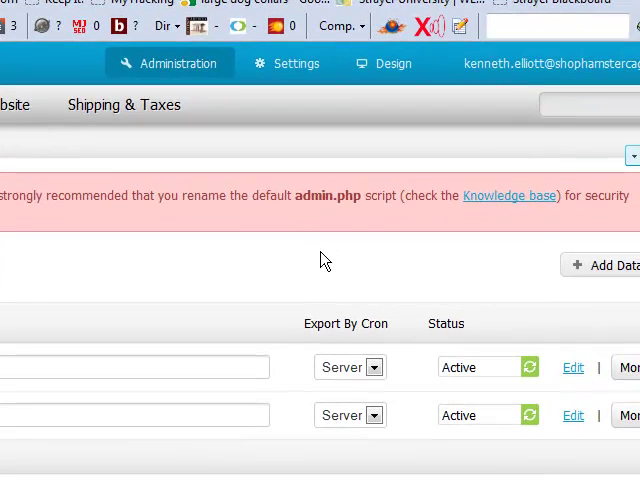
pyautogui.moveTo(342, 447)
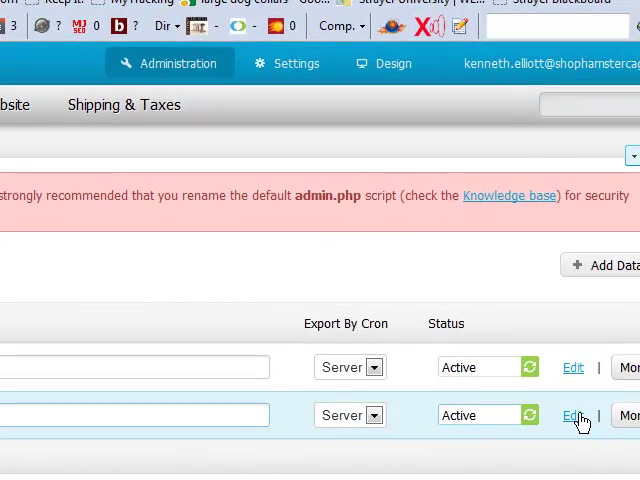
# Edit the Bing data feed and show its Fields mapping list
pyautogui.click(572, 415)
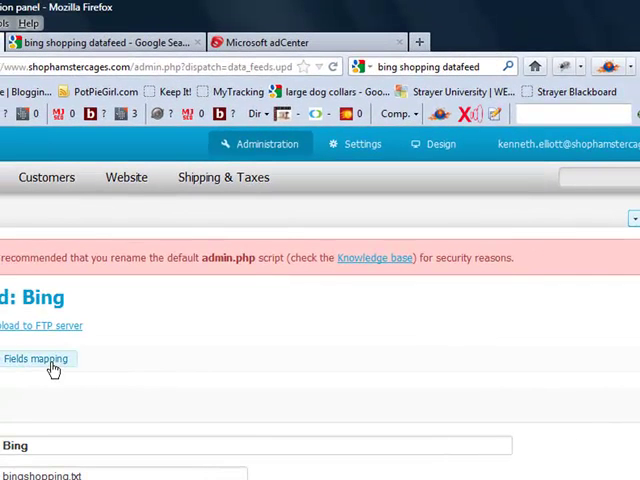
pyautogui.click(37, 358)
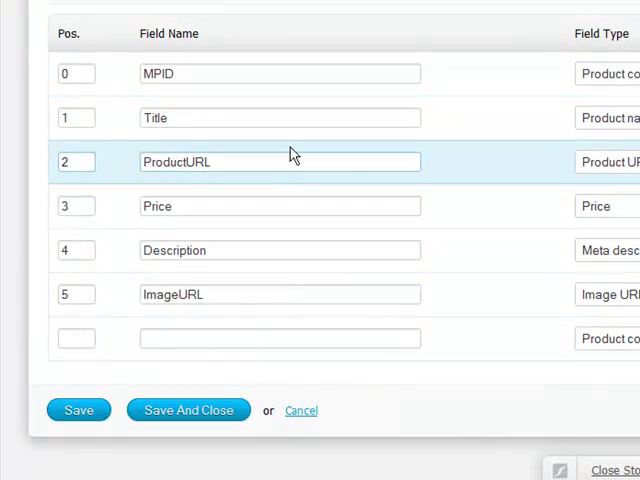
pyautogui.scroll(3)
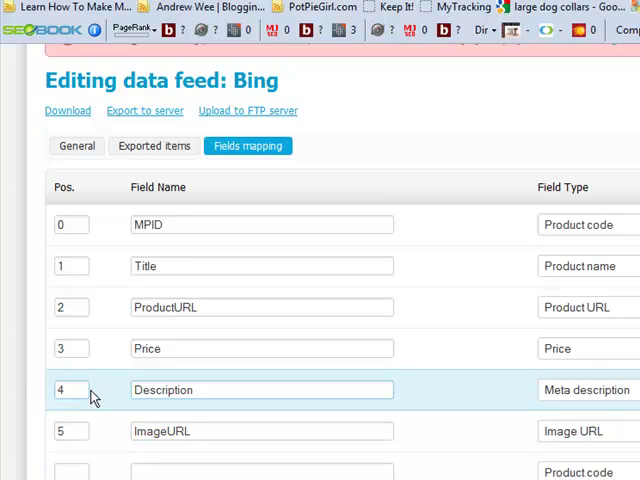
pyautogui.moveTo(100, 308)
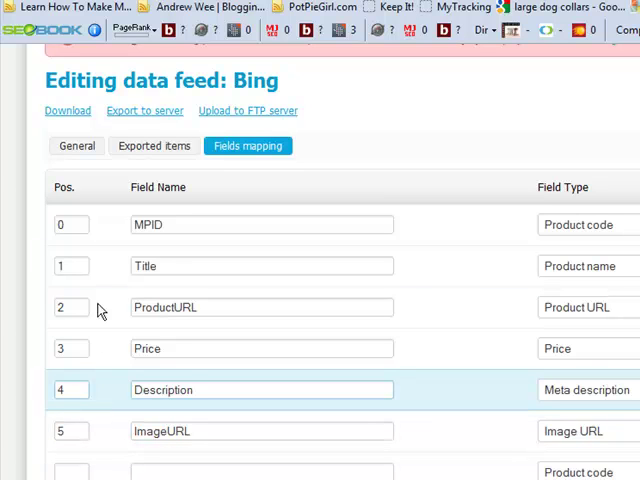
# Point out the MPID, Title, Price, Description and ImageURL field names in turn
pyautogui.click(262, 224)
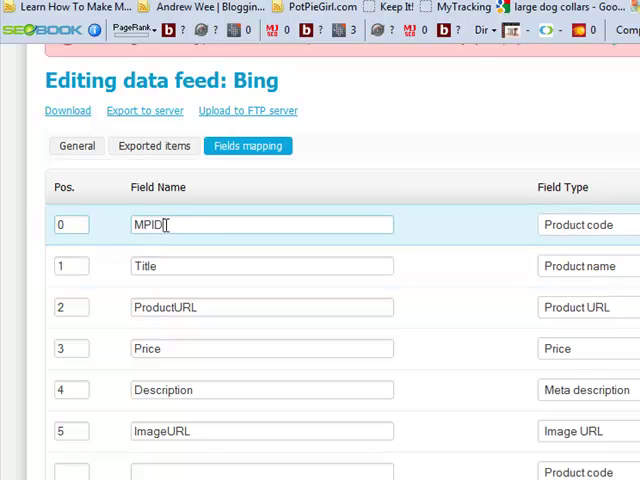
pyautogui.doubleClick(146, 265)
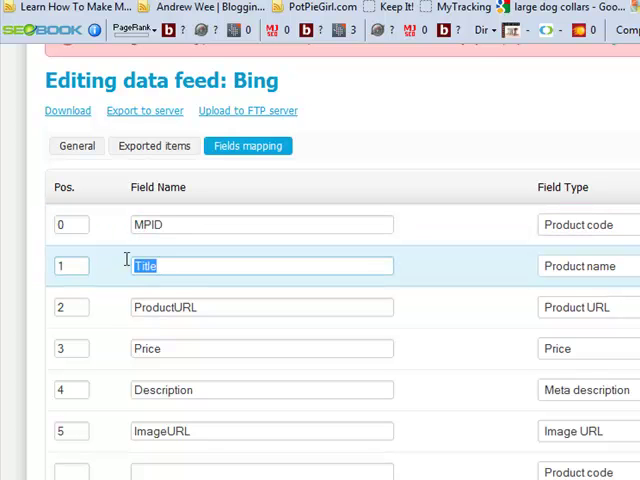
pyautogui.doubleClick(166, 307)
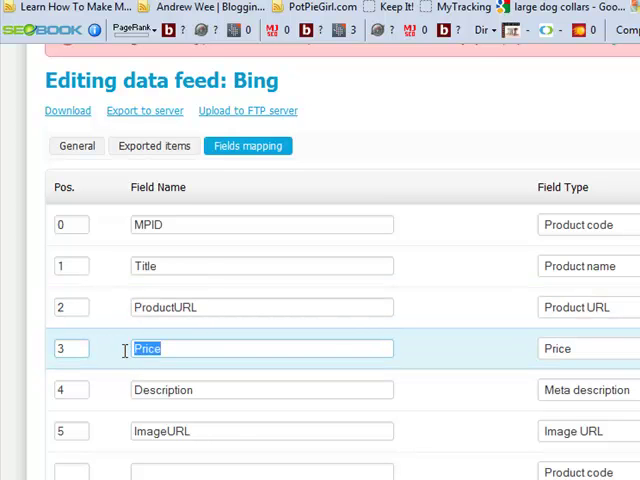
pyautogui.doubleClick(163, 390)
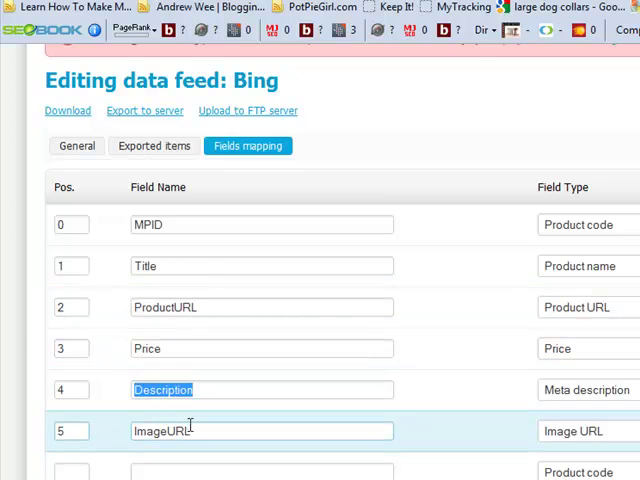
pyautogui.doubleClick(163, 431)
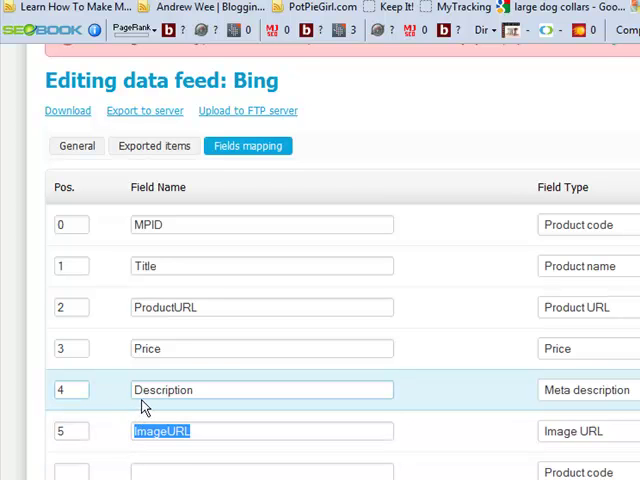
pyautogui.moveTo(491, 367)
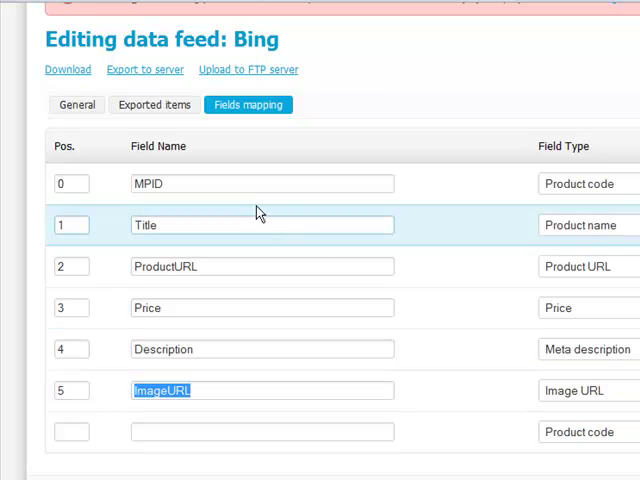
# Show the Bing feed's General settings and highlight the file name bingshopping.txt
pyautogui.click(76, 104)
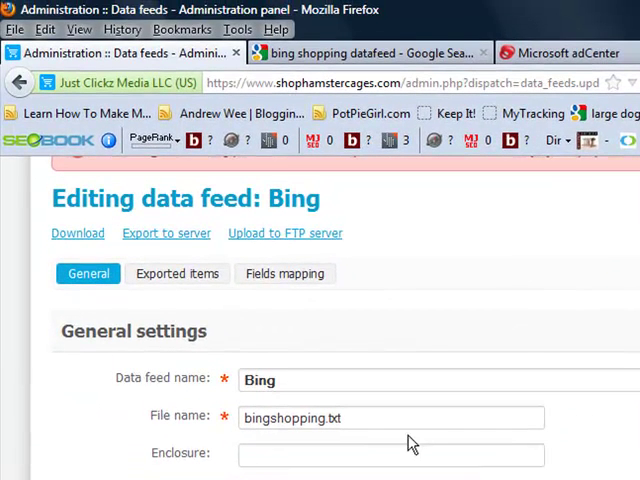
pyautogui.moveTo(265, 449)
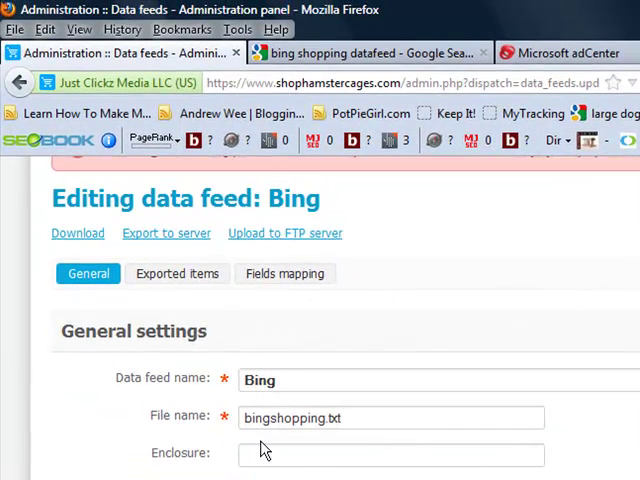
pyautogui.click(390, 418)
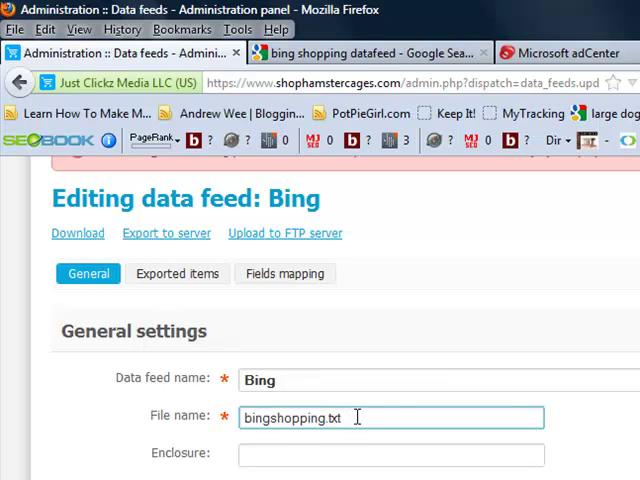
pyautogui.tripleClick(391, 417)
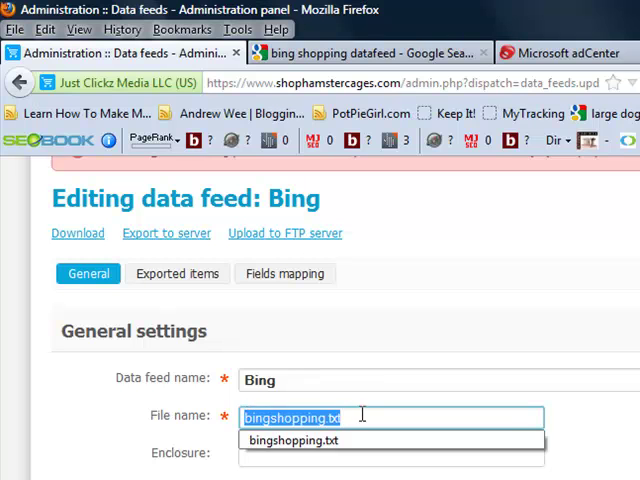
pyautogui.click(365, 417)
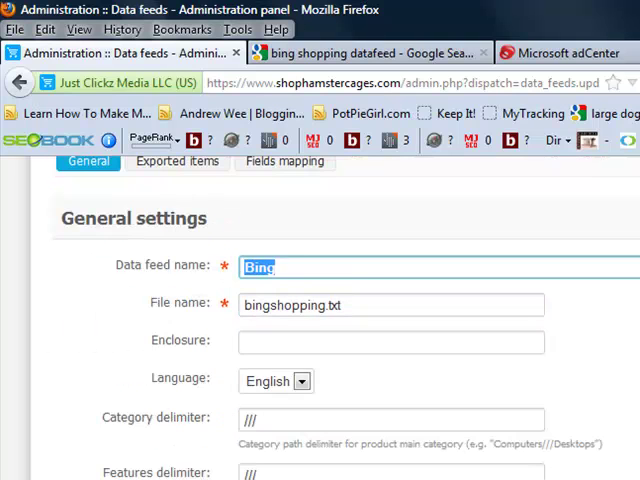
pyautogui.moveTo(152, 347)
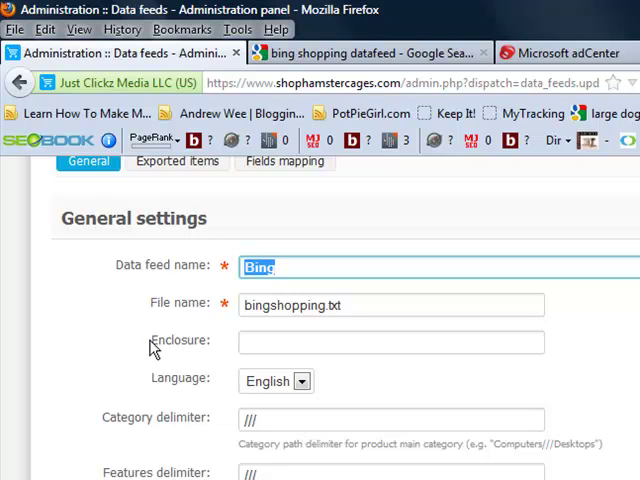
# Focus the Enclosure field, which is left empty
pyautogui.click(390, 342)
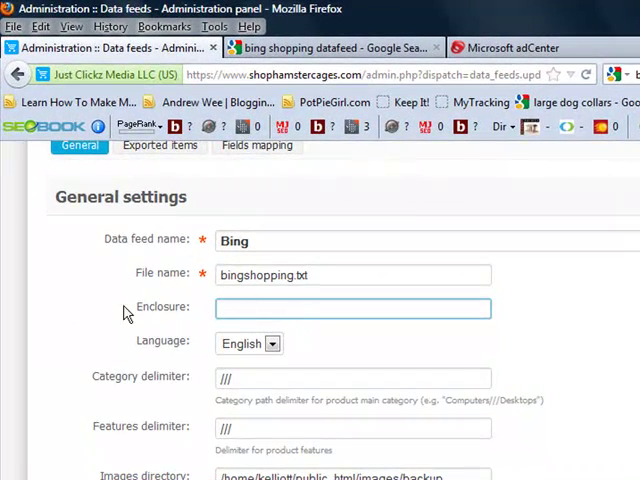
pyautogui.doubleClick(162, 307)
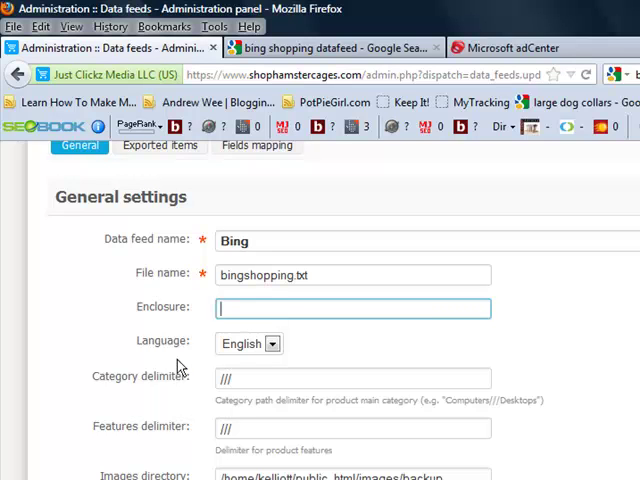
pyautogui.moveTo(229, 344)
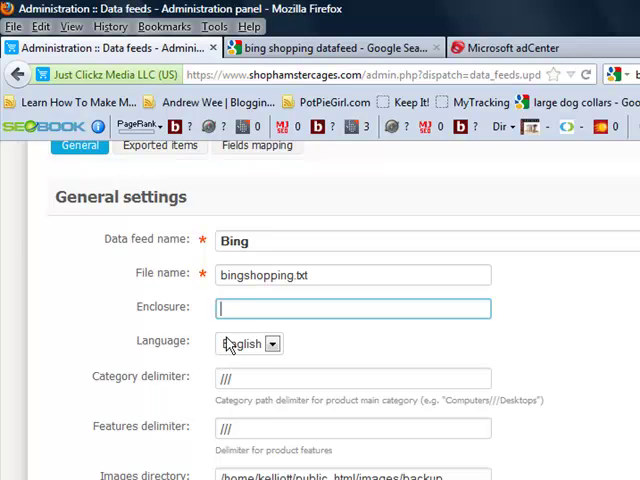
pyautogui.moveTo(260, 331)
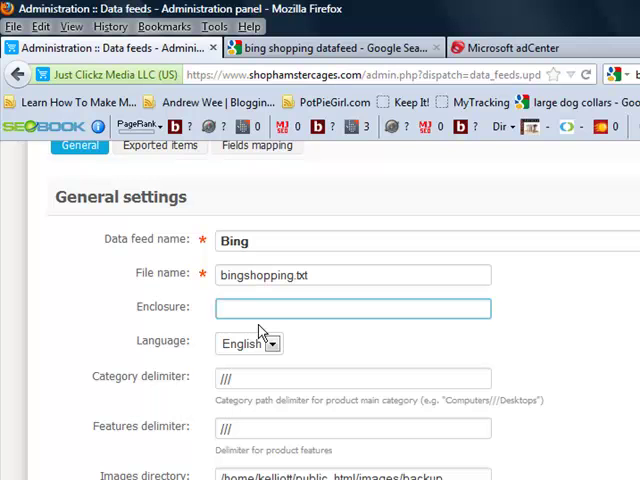
# Check the CSV delimiter is Tab while moving down the feed settings
pyautogui.scroll(-3)
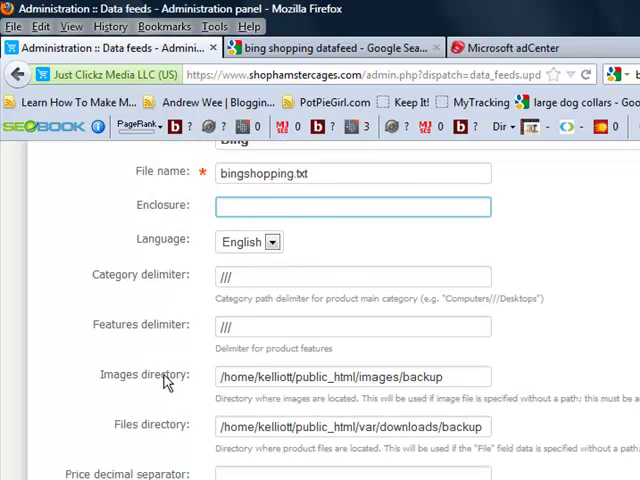
pyautogui.scroll(-3)
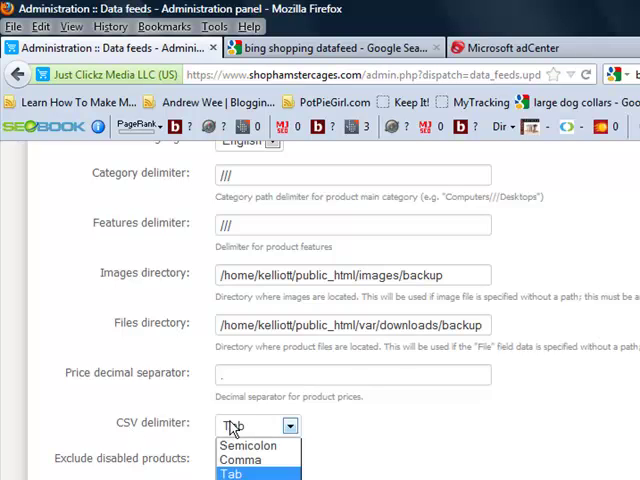
pyautogui.click(232, 474)
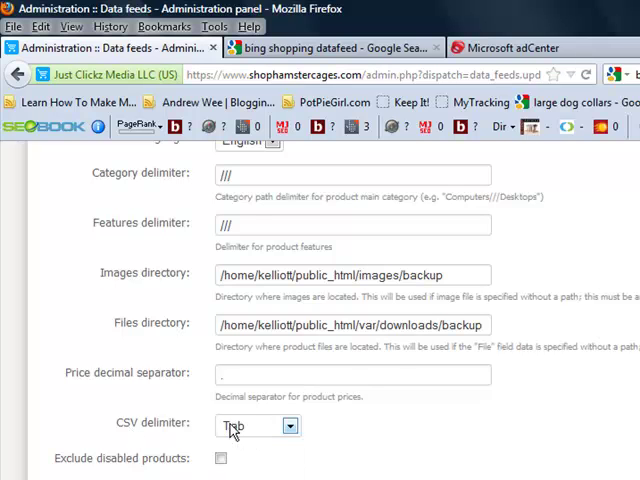
pyautogui.scroll(-3)
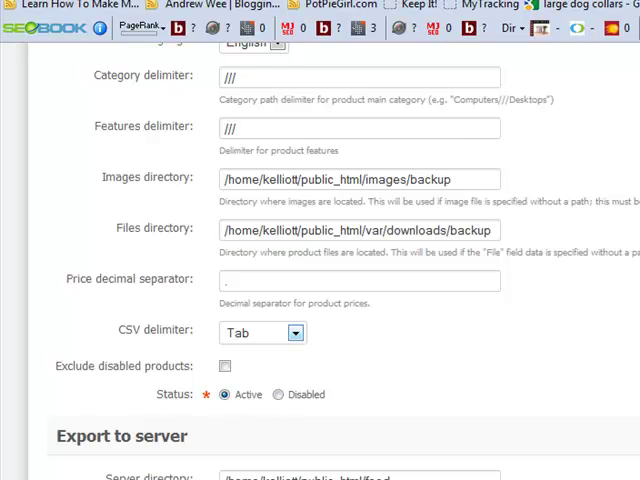
pyautogui.scroll(-3)
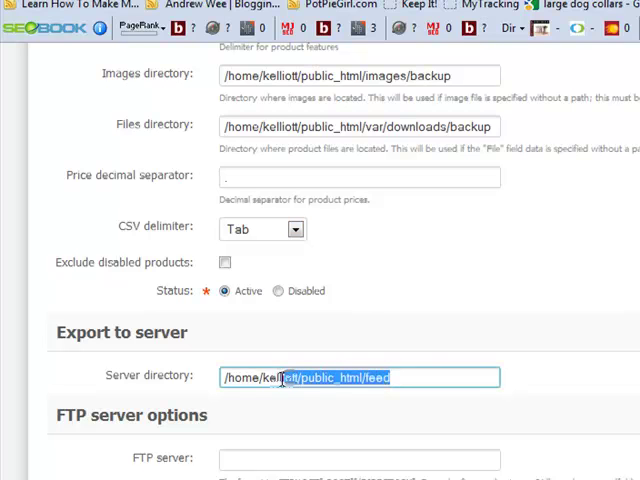
pyautogui.tripleClick(358, 377)
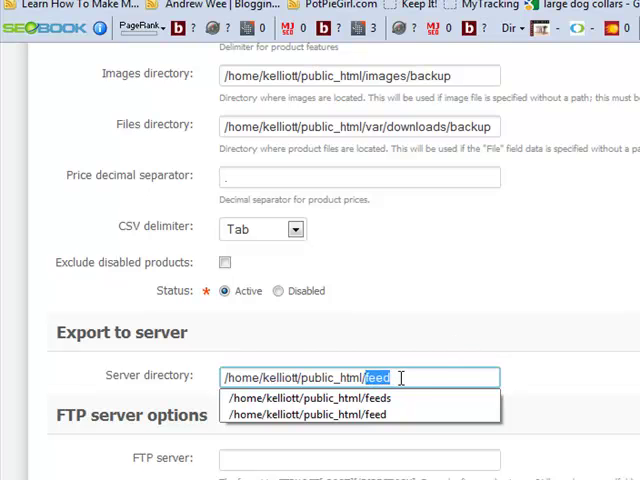
pyautogui.click(305, 414)
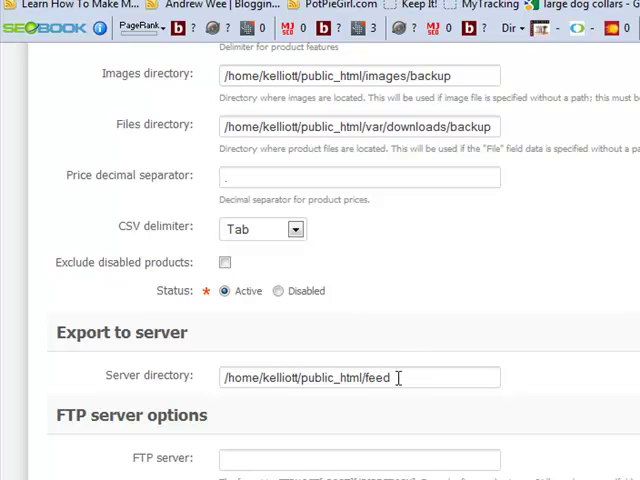
pyautogui.tripleClick(359, 377)
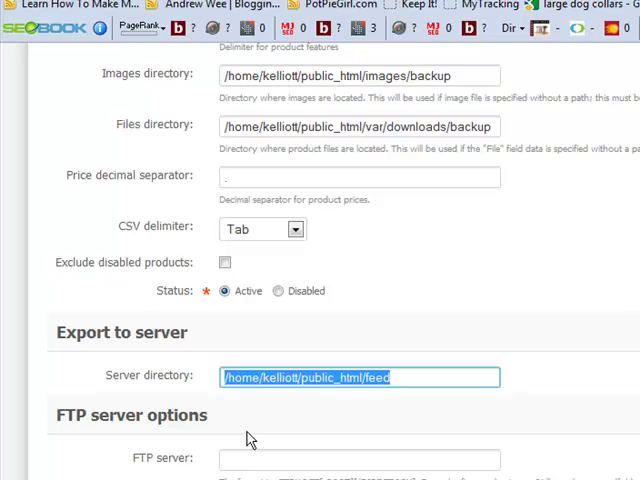
pyautogui.moveTo(386, 400)
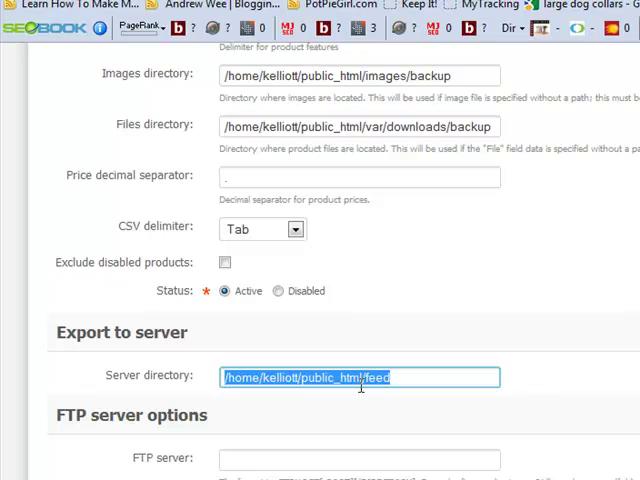
pyautogui.click(393, 377)
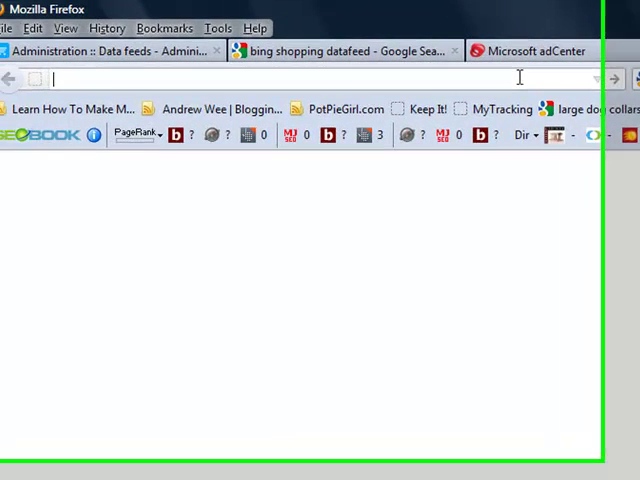
pyautogui.write('sh')
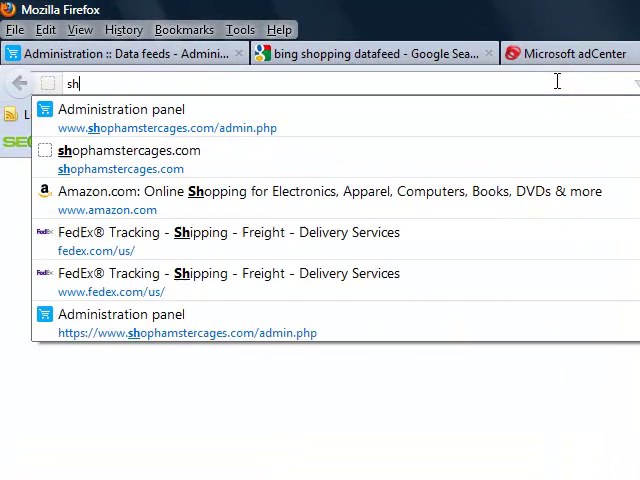
pyautogui.click(167, 118)
pyautogui.write('www.shophamstercages.com/')
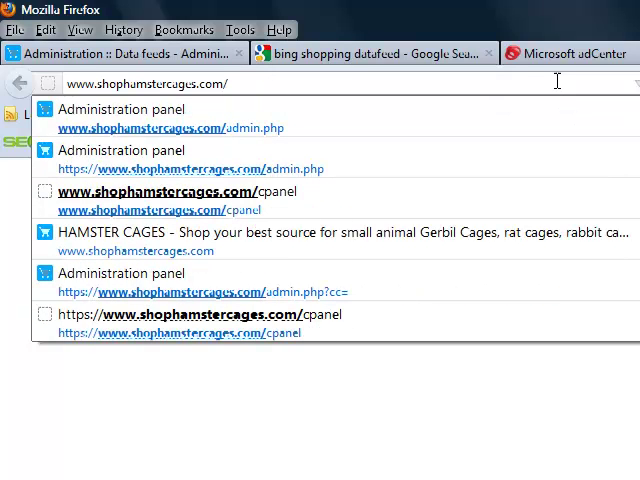
pyautogui.write('feed')
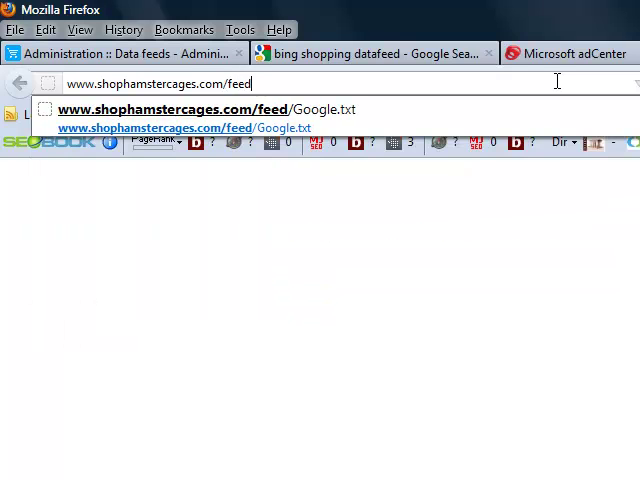
pyautogui.write('/')
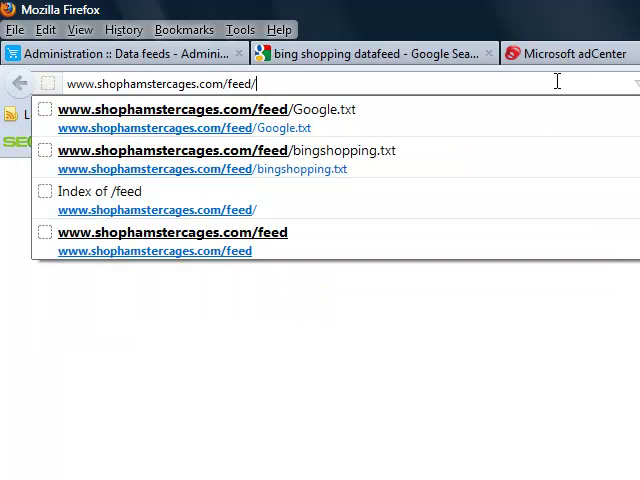
pyautogui.write('bing')
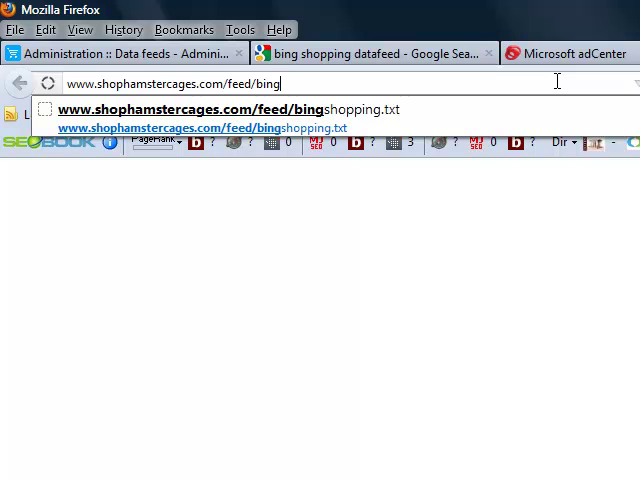
pyautogui.click(195, 126)
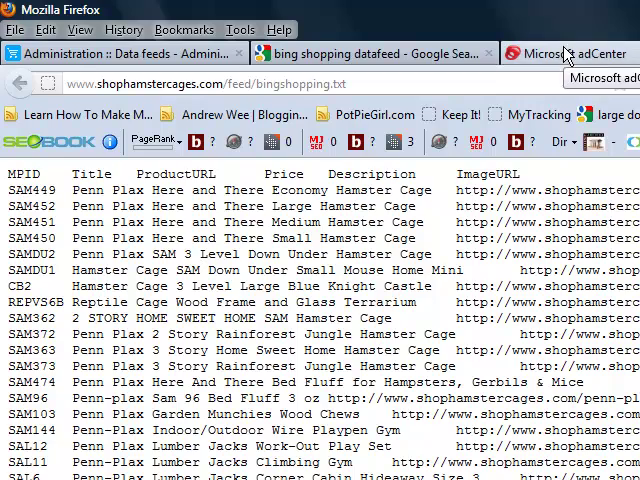
pyautogui.click(370, 53)
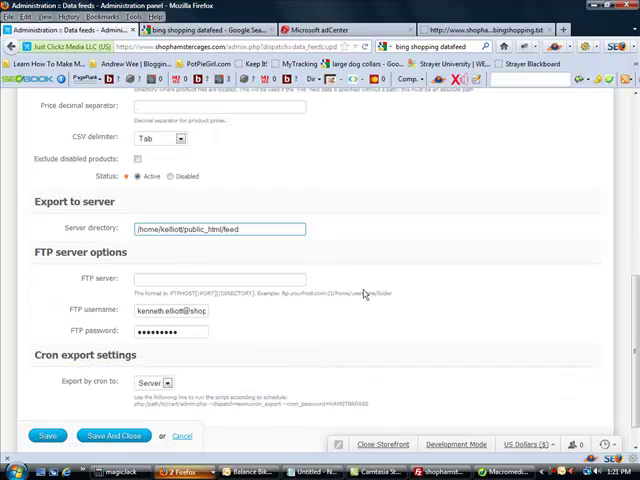
pyautogui.scroll(-3)
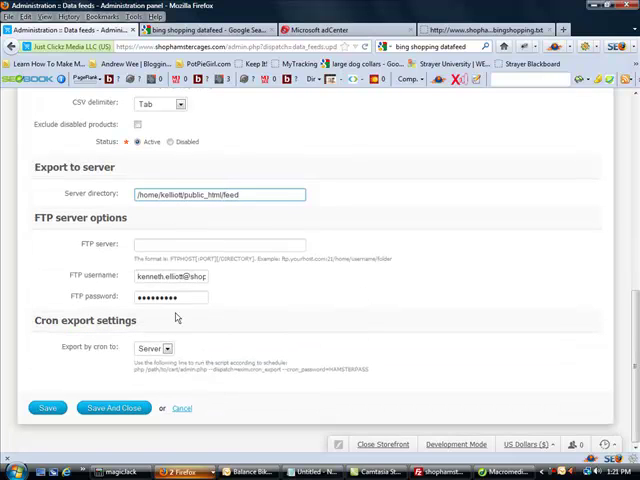
pyautogui.moveTo(240, 295)
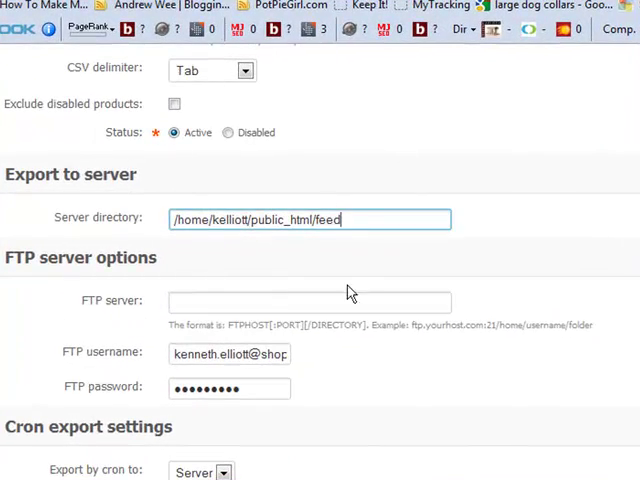
pyautogui.scroll(3)
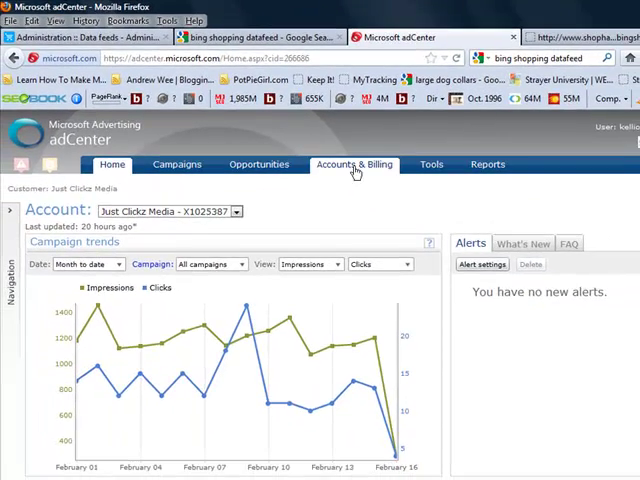
pyautogui.moveTo(345, 273)
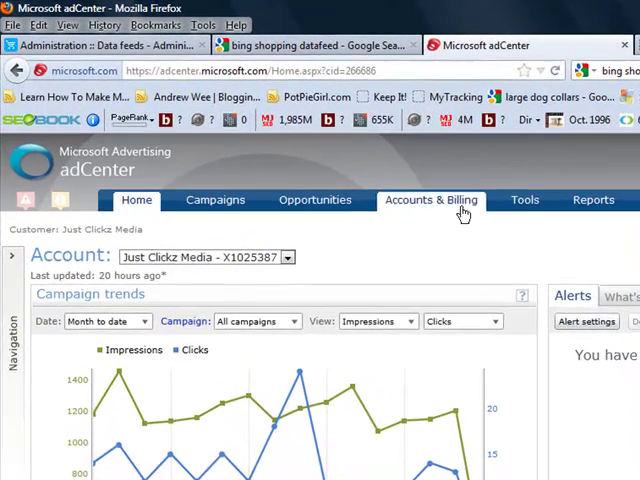
# Go to adCenter Tools and point out the Management Tools section
pyautogui.click(524, 200)
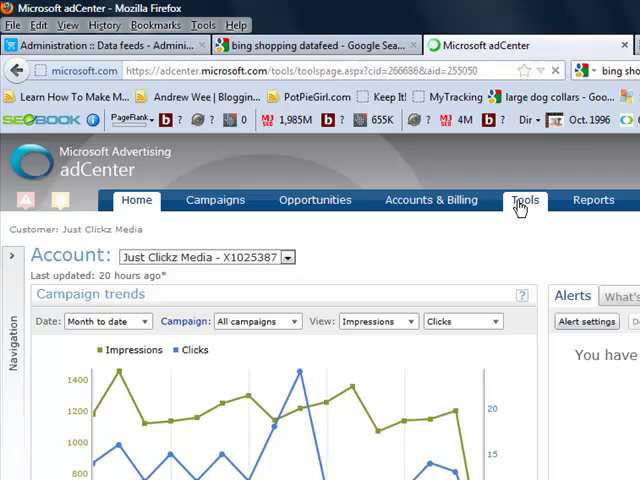
pyautogui.click(525, 200)
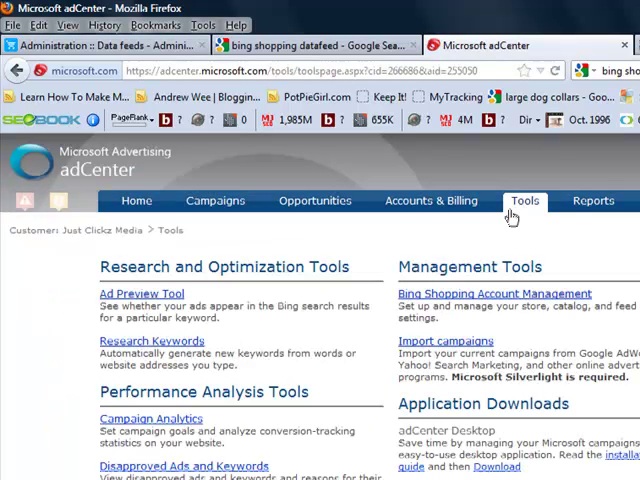
pyautogui.moveTo(420, 262)
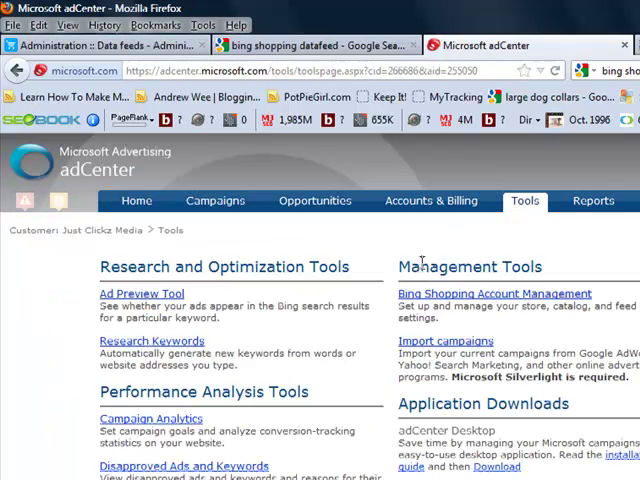
pyautogui.doubleClick(469, 267)
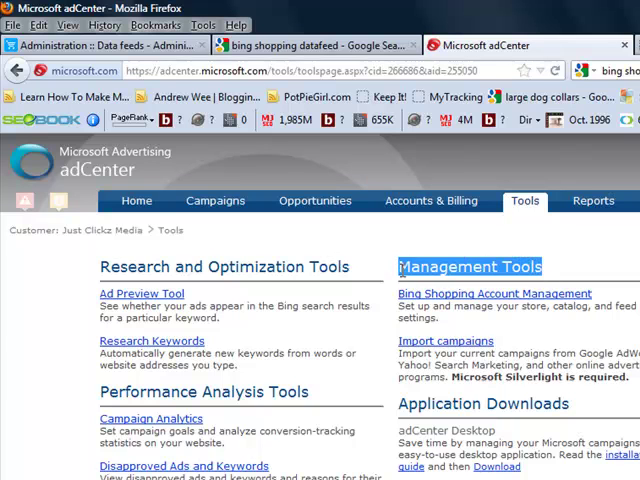
pyautogui.moveTo(510, 300)
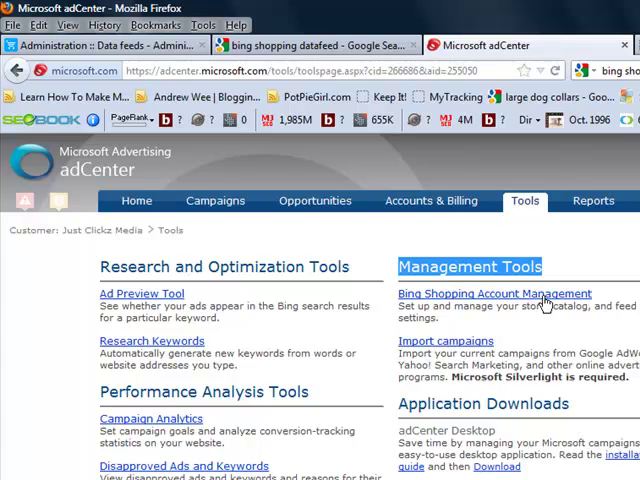
# Enter Bing Shopping Account Management and open the Shop Hamster Cages account
pyautogui.click(495, 293)
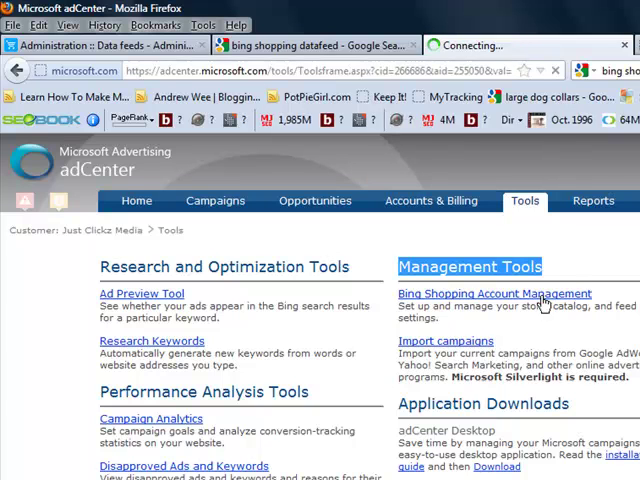
pyautogui.click(492, 293)
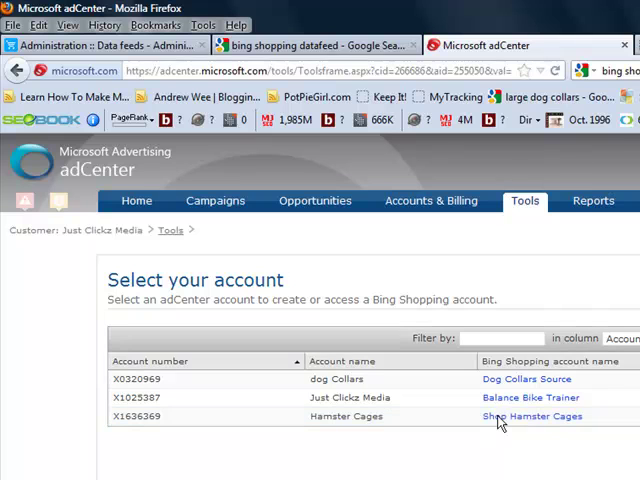
pyautogui.click(531, 416)
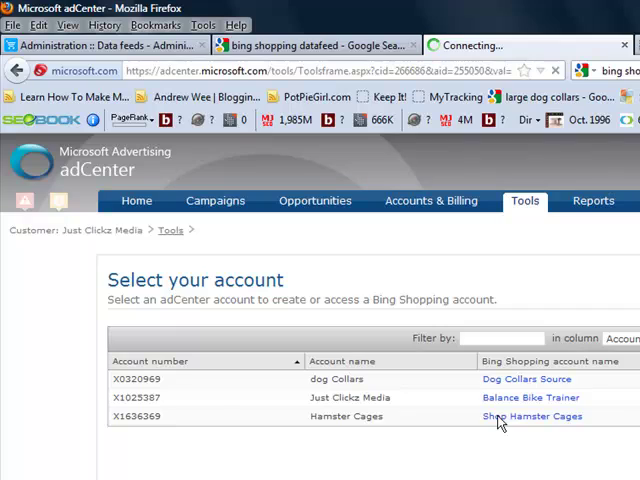
pyautogui.click(532, 416)
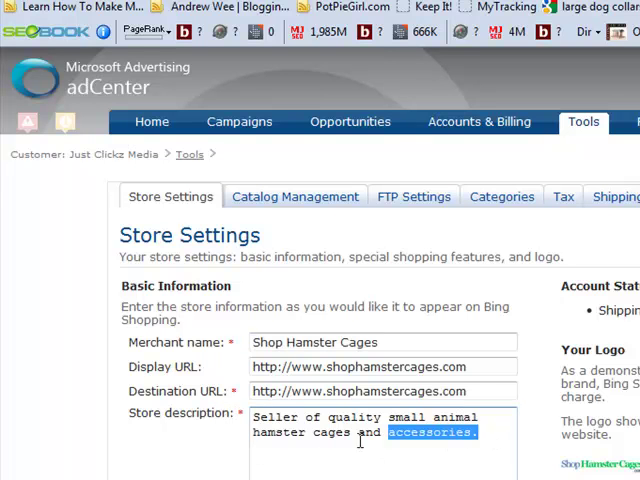
pyautogui.scroll(3)
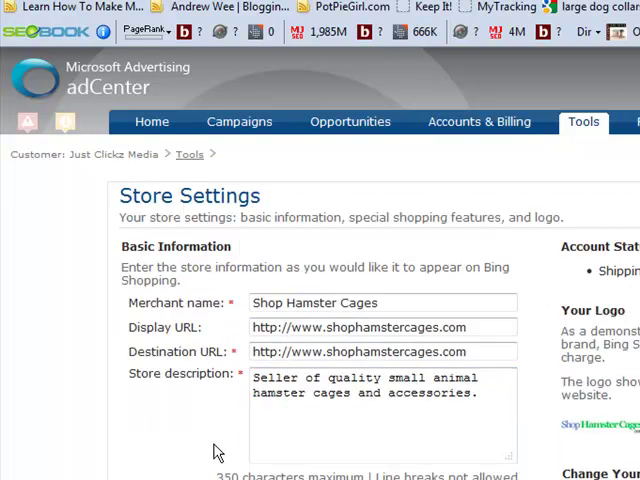
pyautogui.scroll(-3)
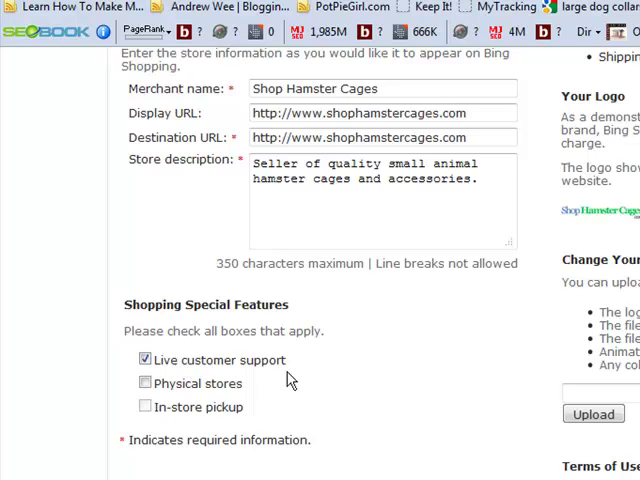
pyautogui.moveTo(188, 428)
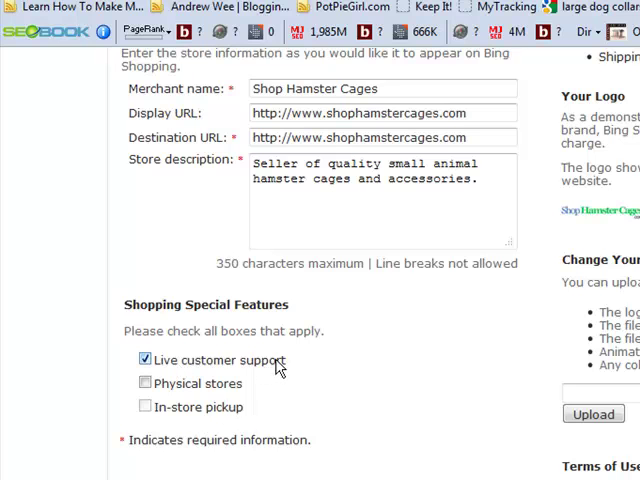
pyautogui.hscroll(3)
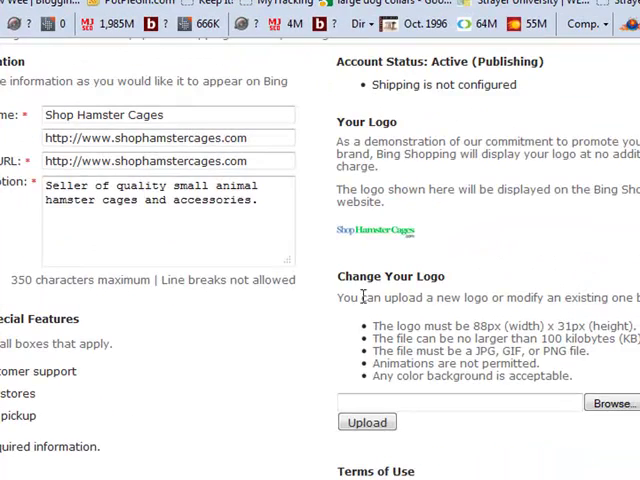
pyautogui.moveTo(326, 122)
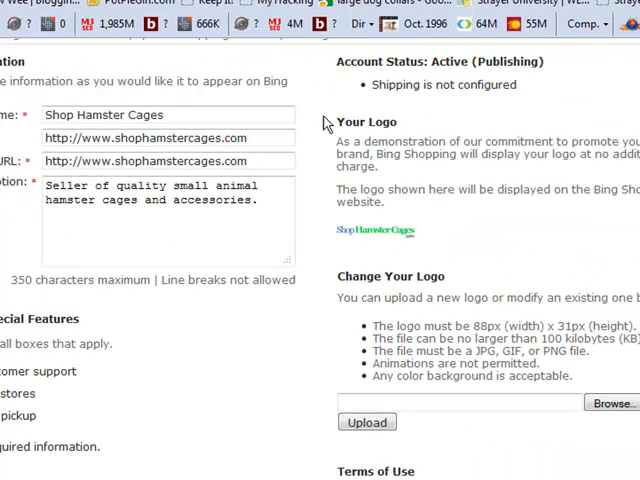
pyautogui.moveTo(408, 218)
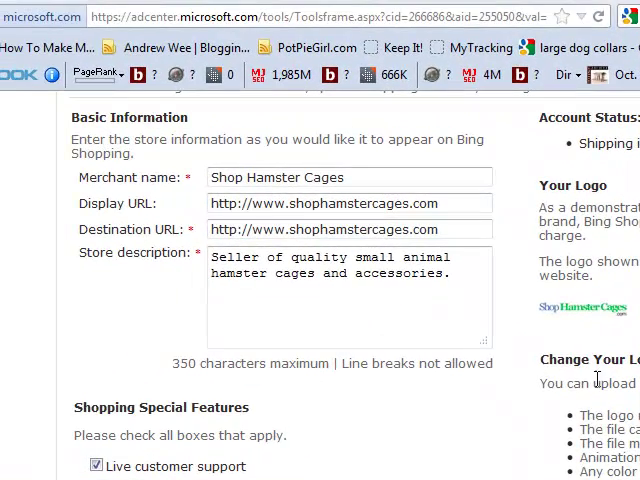
pyautogui.scroll(3)
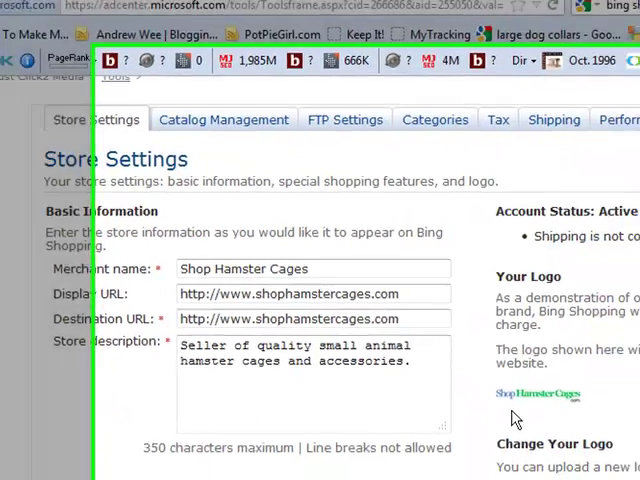
pyautogui.scroll(-3)
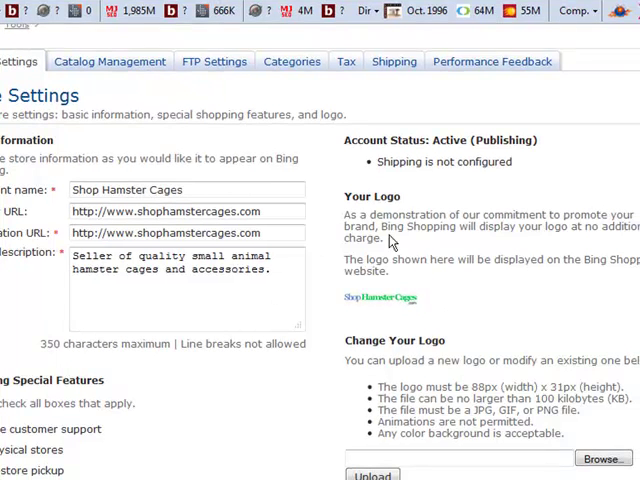
pyautogui.moveTo(420, 335)
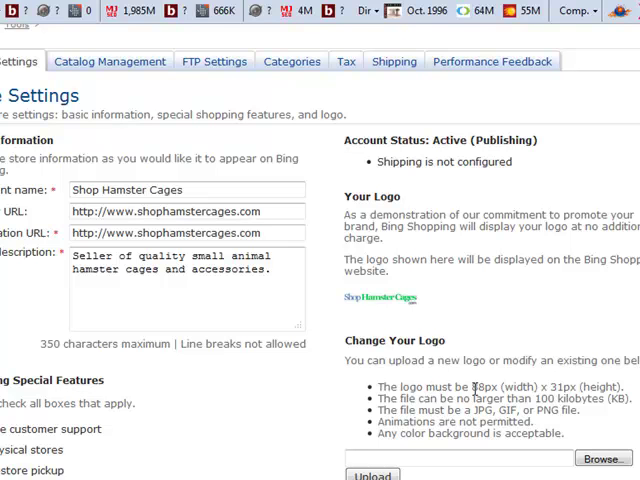
pyautogui.doubleClick(481, 387)
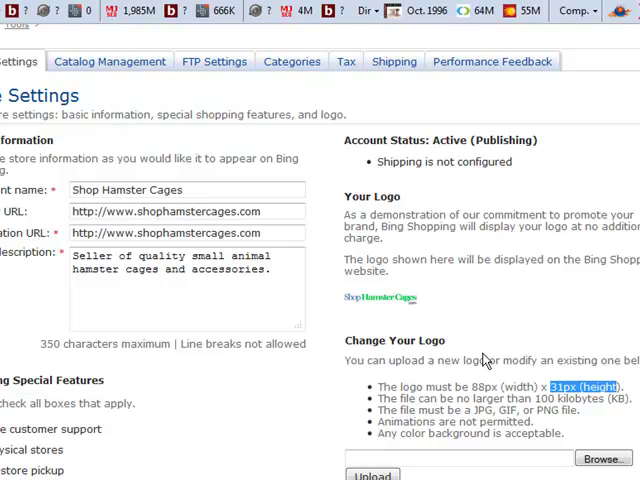
pyautogui.moveTo(481, 360)
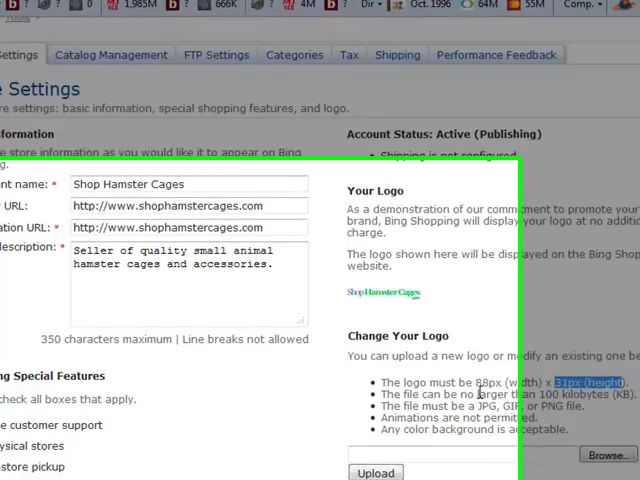
pyautogui.scroll(-3)
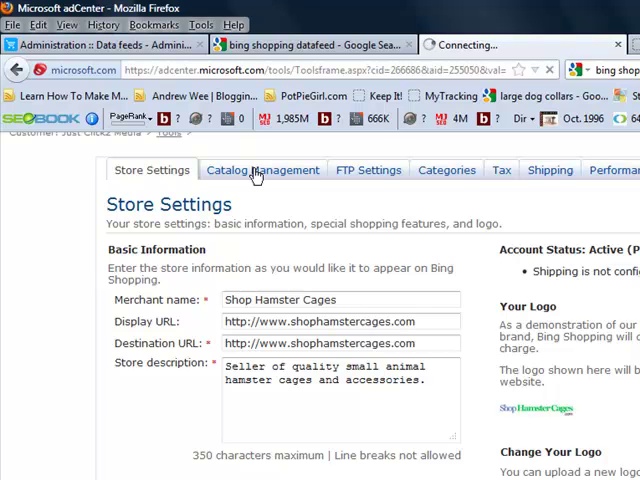
# Show Catalog Management with the Bing Shopping catalog's download source URL
pyautogui.click(263, 169)
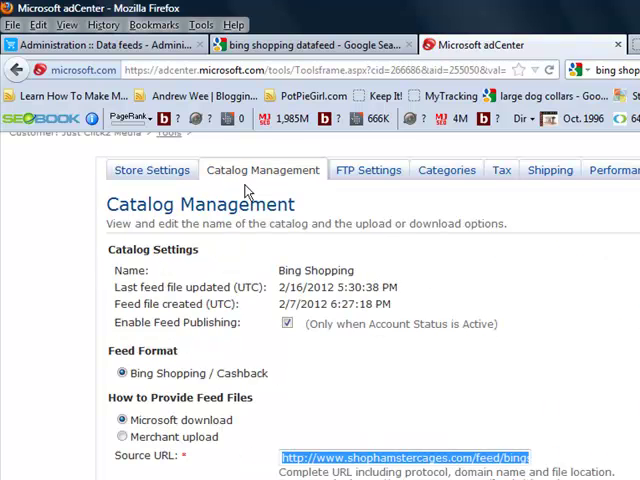
pyautogui.moveTo(268, 341)
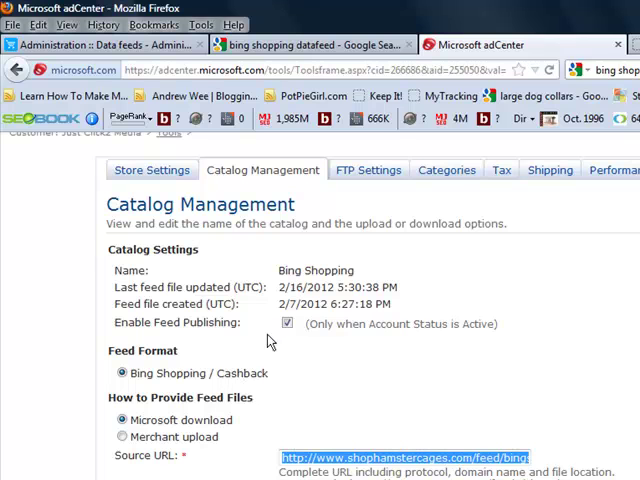
pyautogui.moveTo(302, 330)
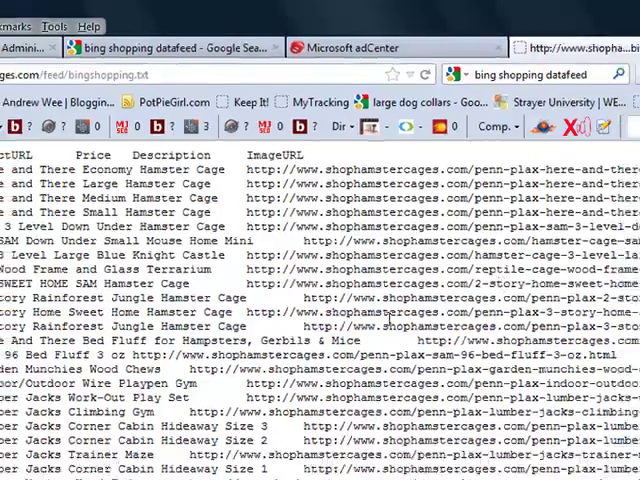
pyautogui.scroll(-3)
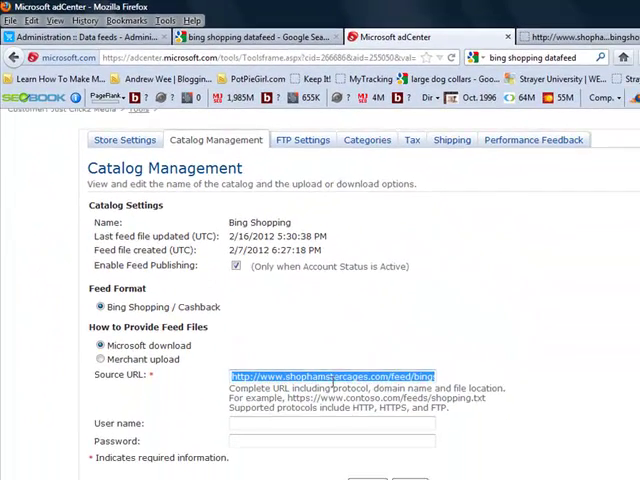
# Highlight the source feed file name bingshopping.txt and the merchant upload option
pyautogui.rightClick(335, 375)
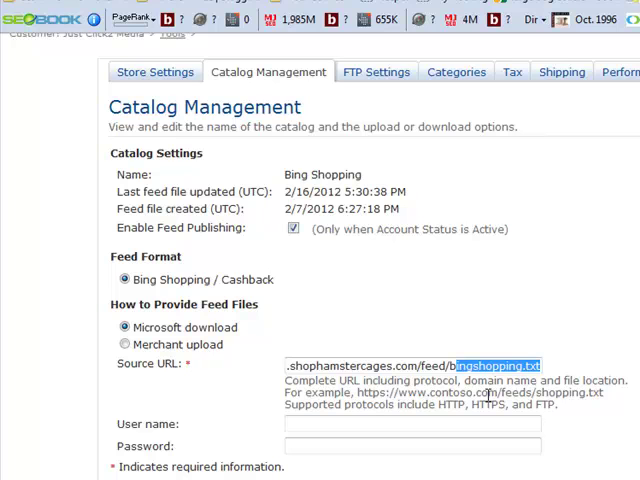
pyautogui.moveTo(168, 363)
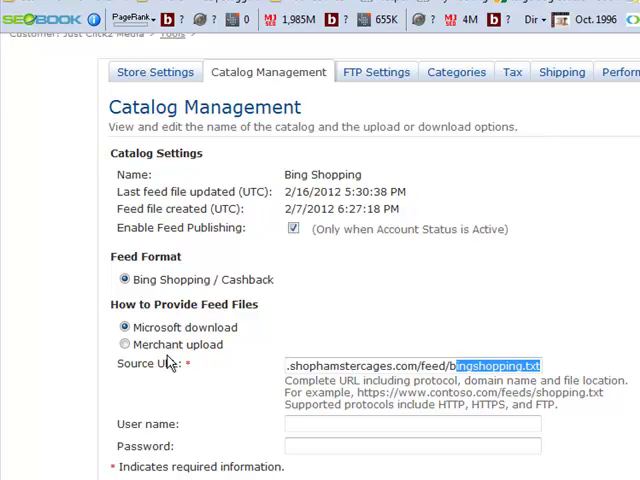
pyautogui.doubleClick(185, 327)
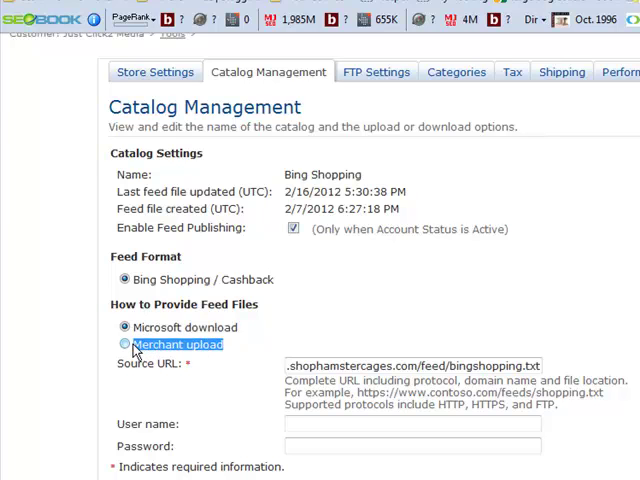
pyautogui.click(122, 327)
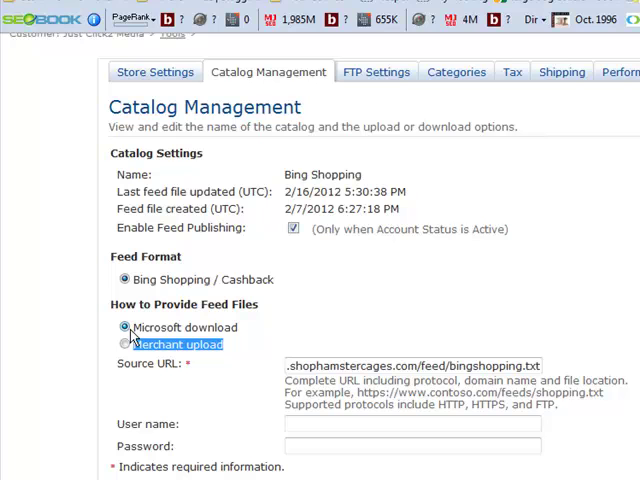
pyautogui.moveTo(278, 402)
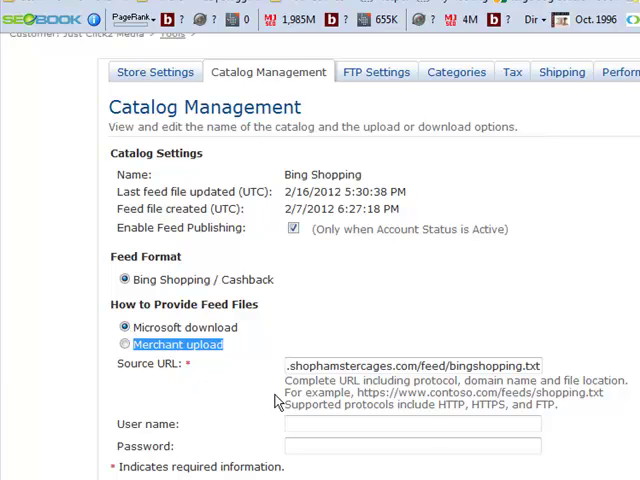
# Review the Recent feeds list showing daily 31-line catalog receipts
pyautogui.scroll(-3)
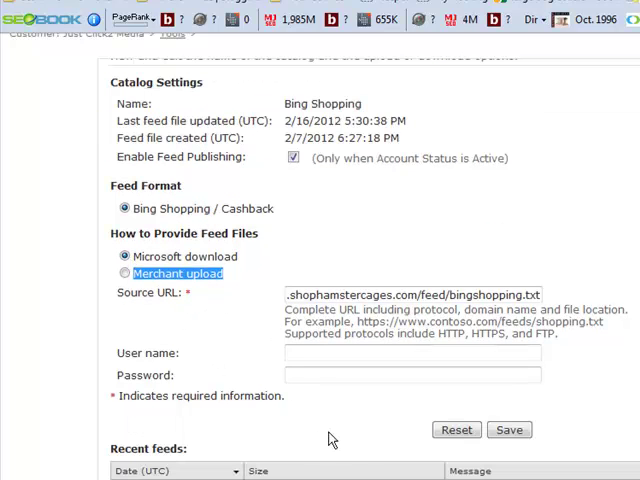
pyautogui.moveTo(256, 401)
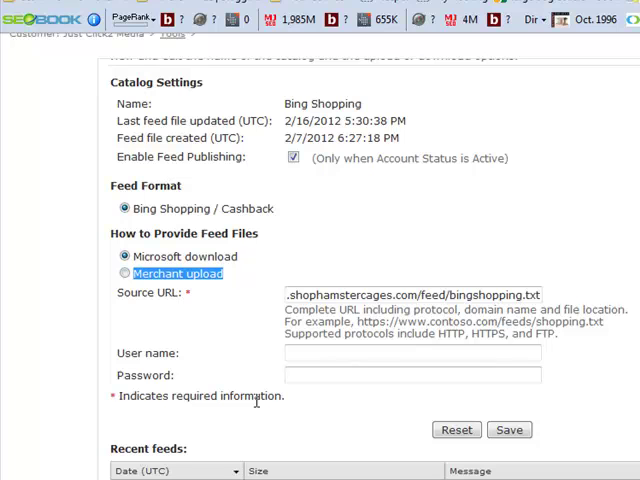
pyautogui.scroll(-3)
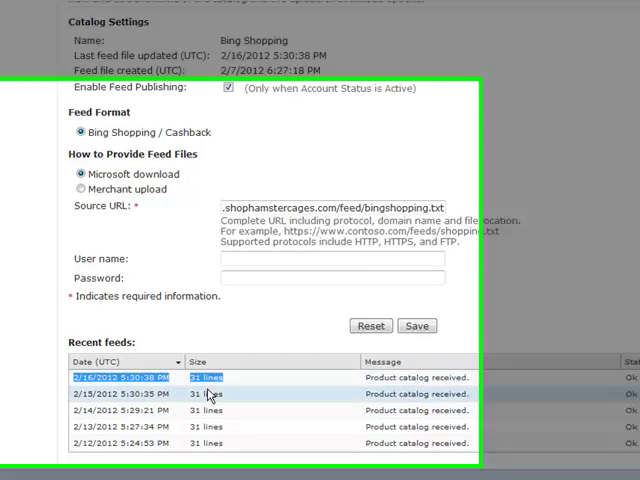
pyautogui.scroll(-3)
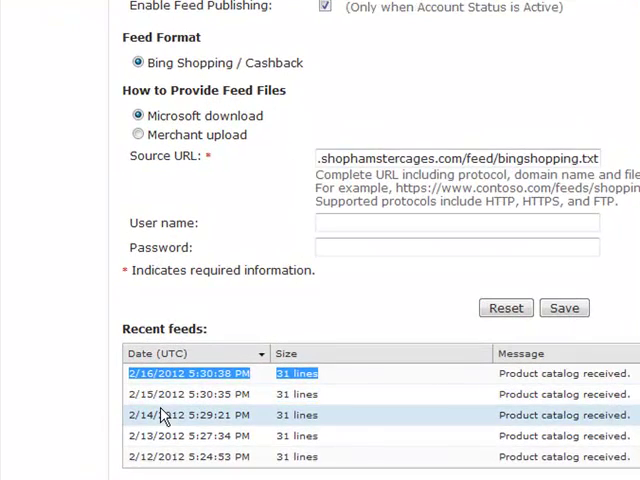
pyautogui.moveTo(283, 435)
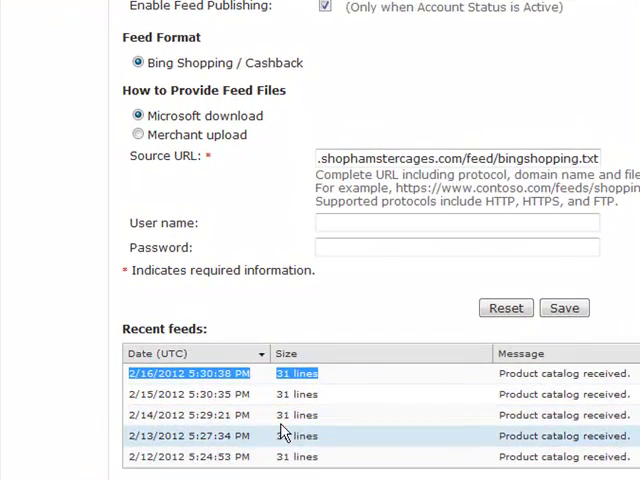
pyautogui.scroll(3)
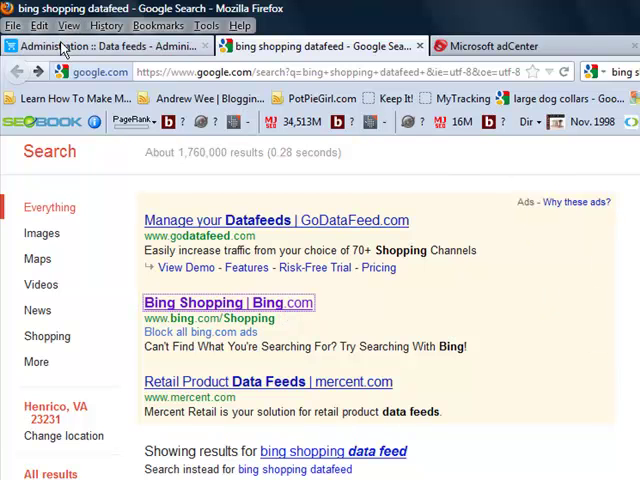
# Return to CS-Cart's Editing data feed: Bing page and scroll through its general settings
pyautogui.click(110, 46)
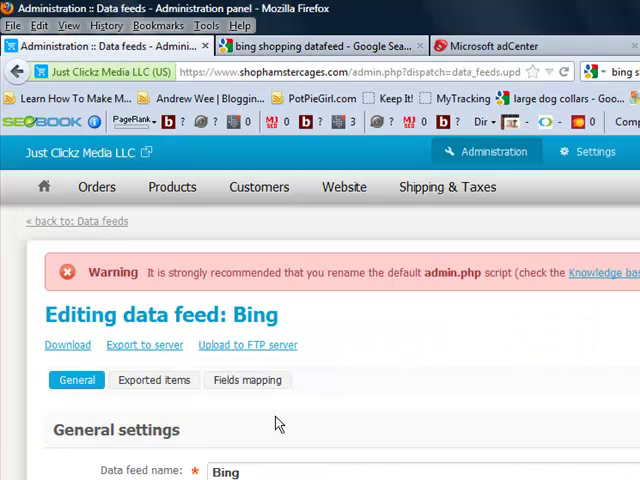
pyautogui.scroll(-3)
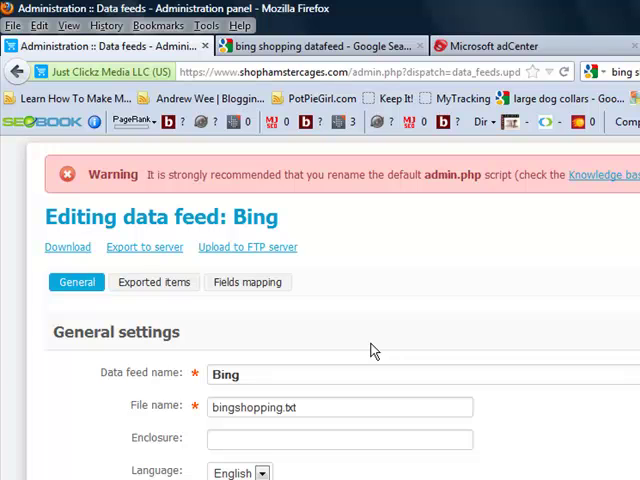
pyautogui.moveTo(318, 365)
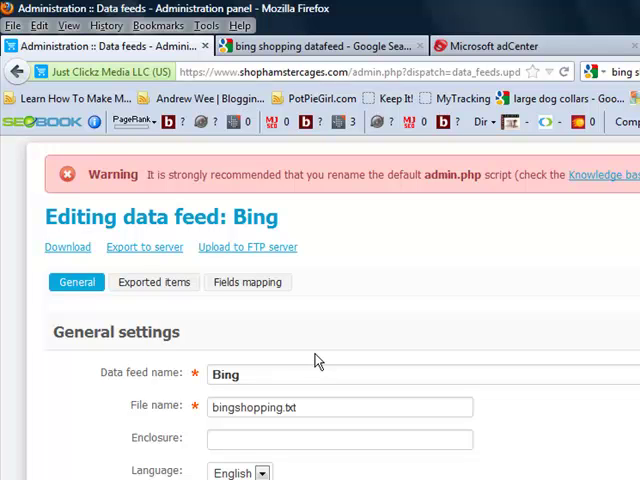
pyautogui.scroll(-3)
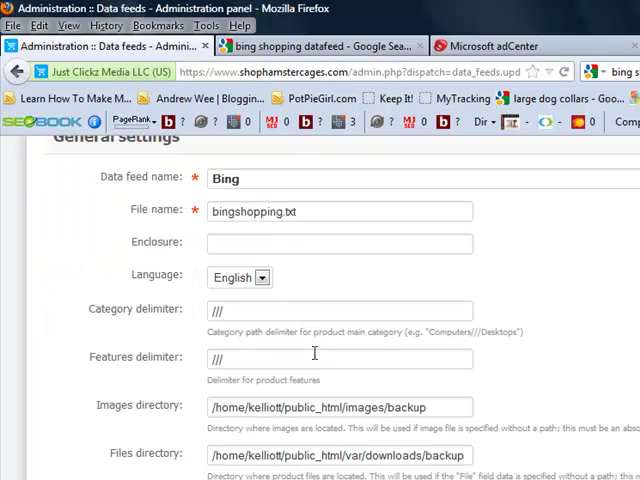
pyautogui.scroll(-3)
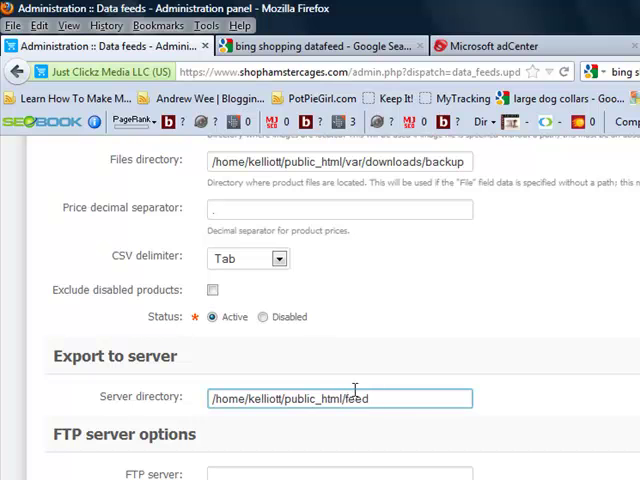
pyautogui.scroll(3)
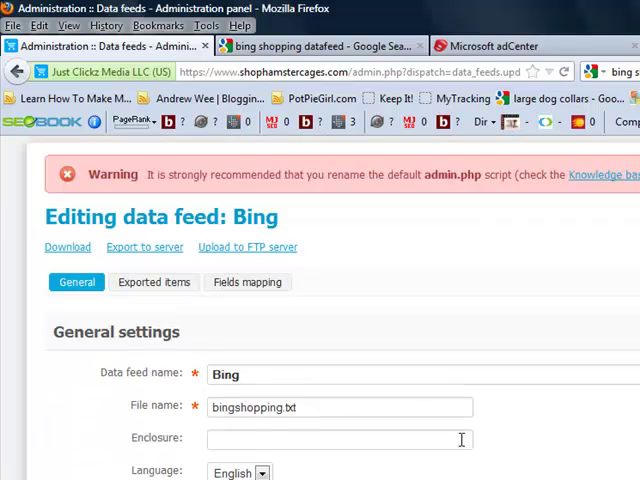
pyautogui.scroll(3)
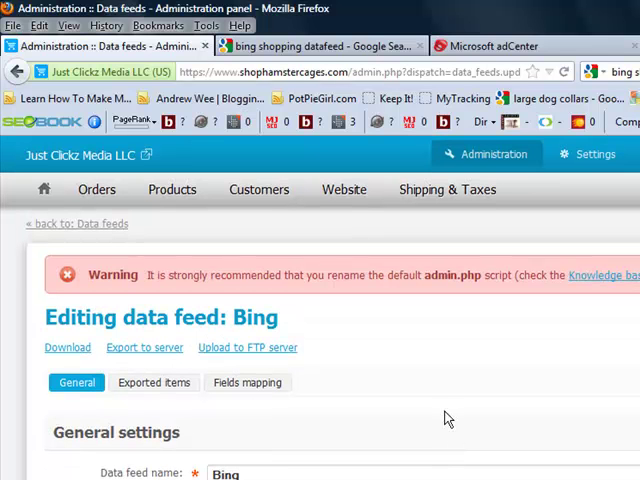
# Go to Administration > Add-ons and locate Data feeds in the add-ons list
pyautogui.click(495, 154)
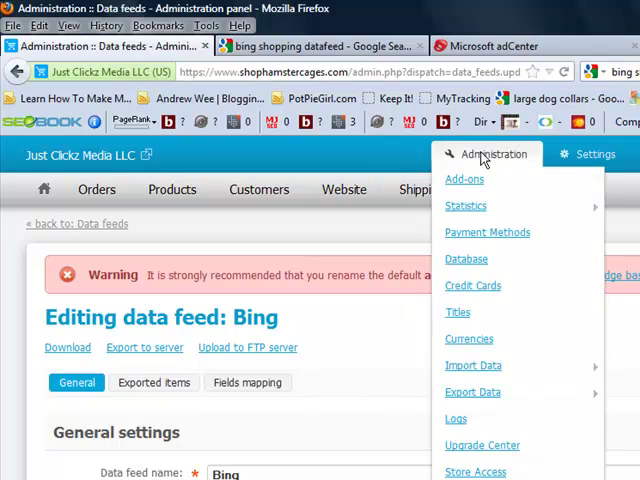
pyautogui.moveTo(464, 179)
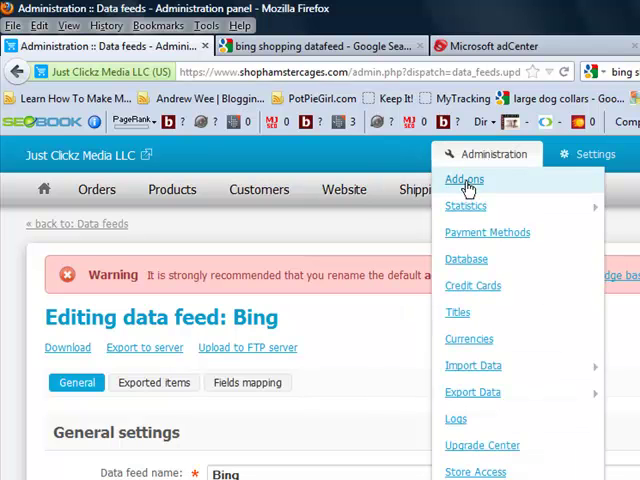
pyautogui.click(464, 179)
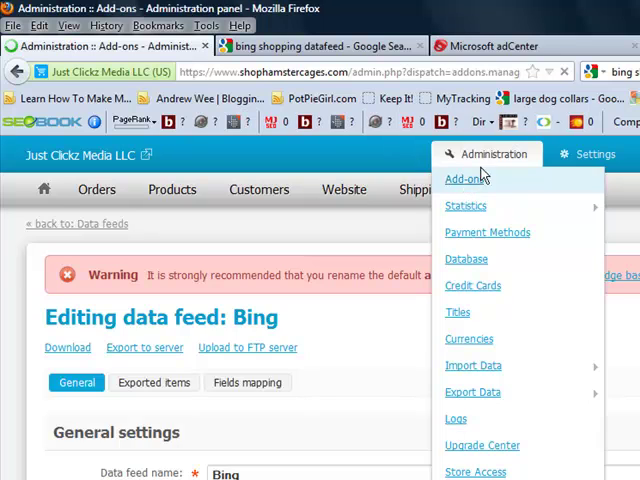
pyautogui.click(466, 178)
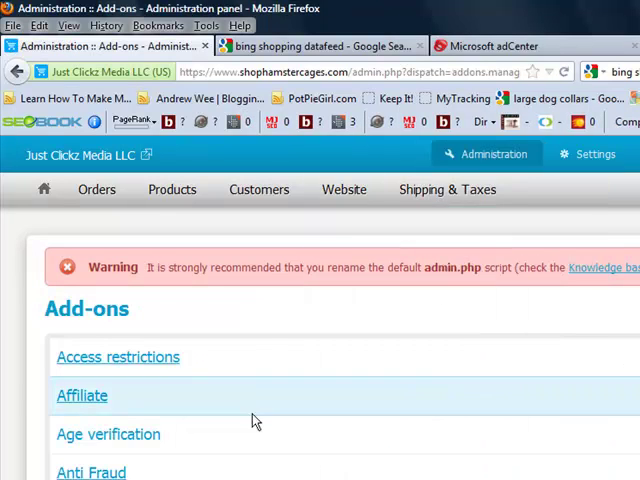
pyautogui.scroll(-3)
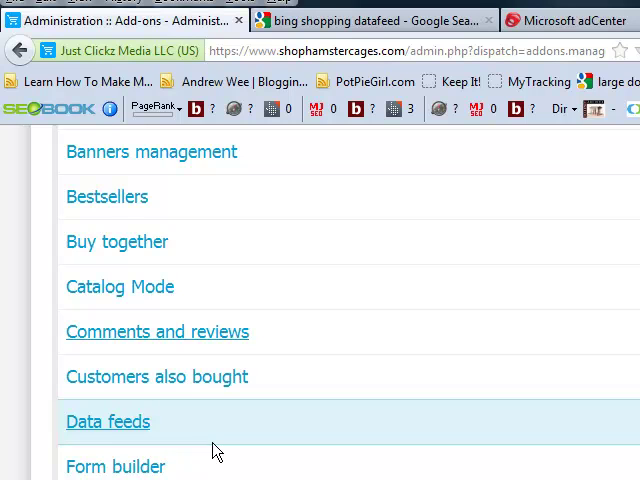
pyautogui.scroll(3)
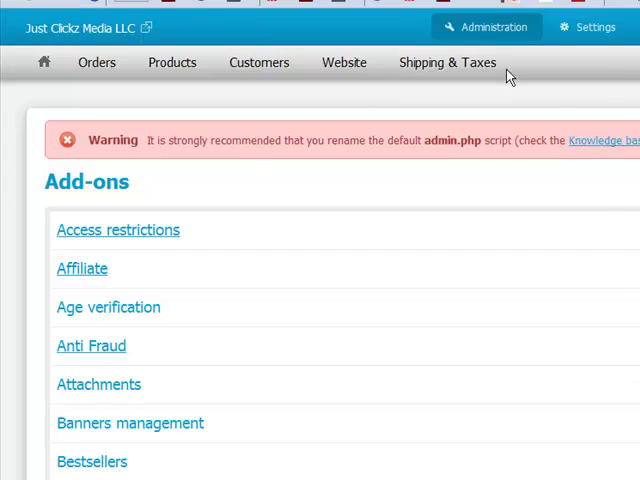
# Open the Data feeds page from the Administration menu, listing the Google and Bing feeds
pyautogui.click(492, 27)
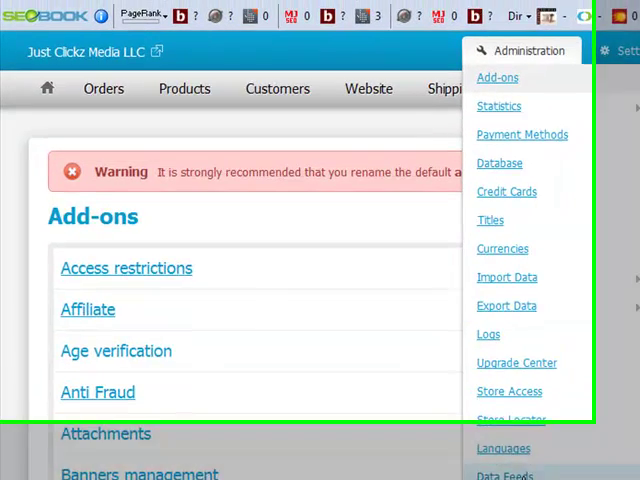
pyautogui.click(505, 475)
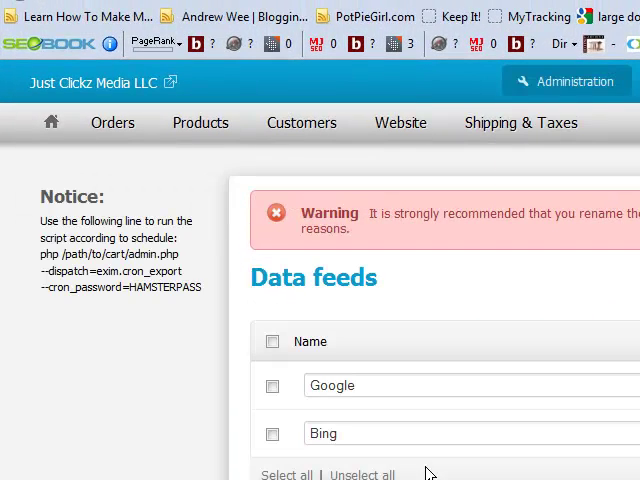
pyautogui.moveTo(353, 456)
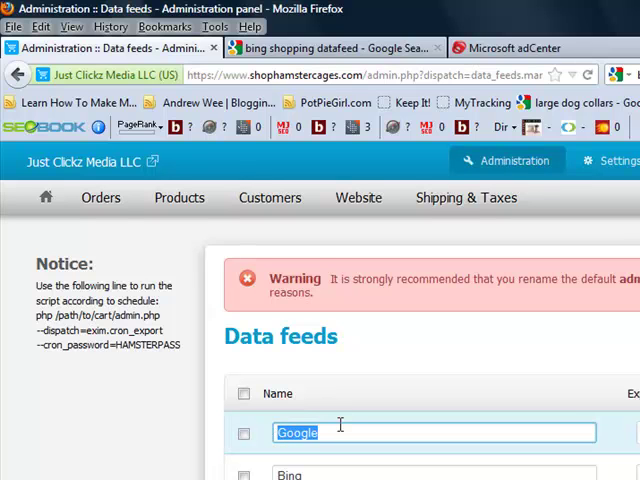
pyautogui.moveTo(345, 424)
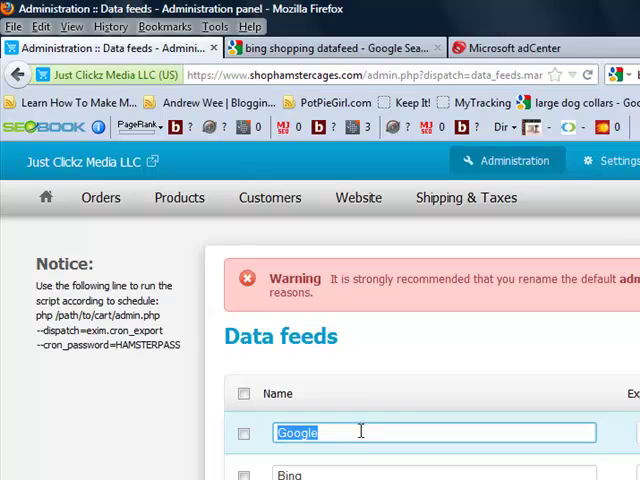
pyautogui.moveTo(357, 399)
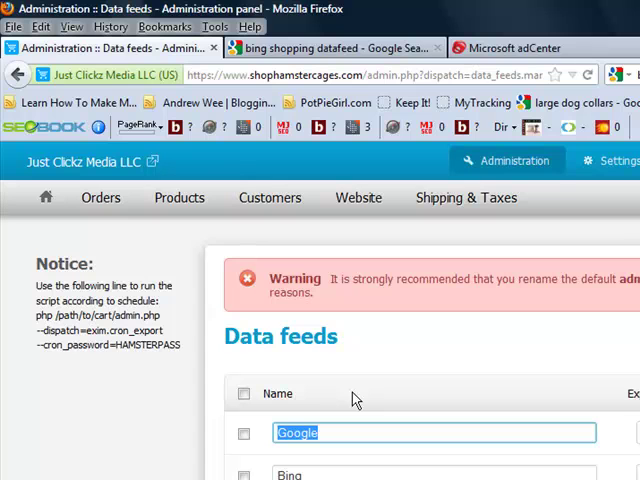
pyautogui.click(179, 197)
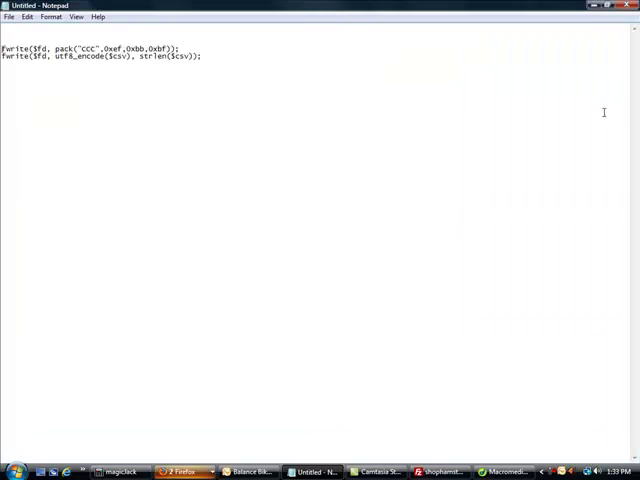
# Select all the code and set the Notepad font to Lucida Console at size 20
pyautogui.press('ctrl+a')
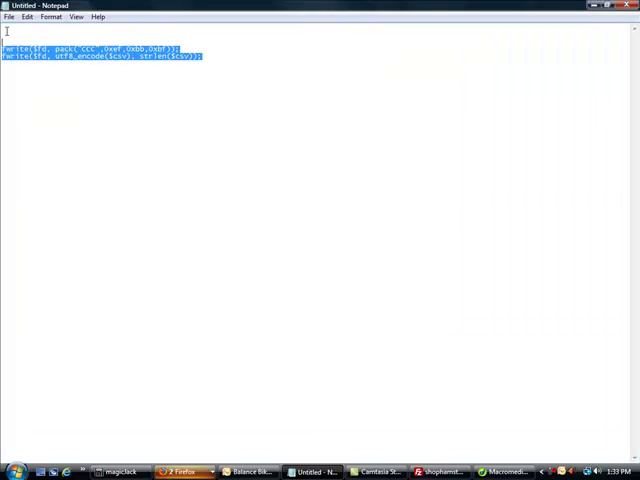
pyautogui.click(27, 17)
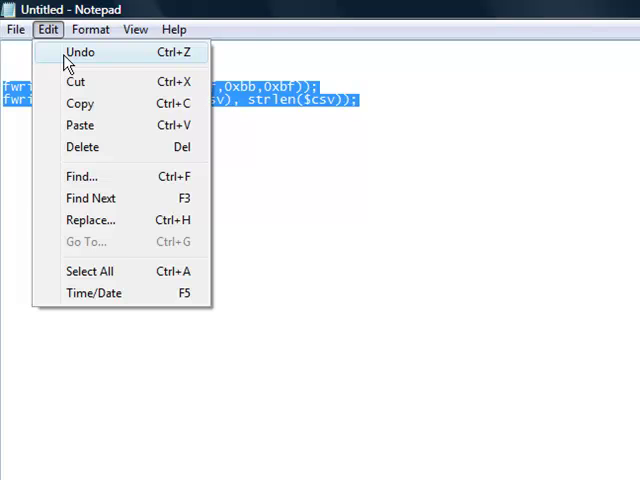
pyautogui.click(135, 29)
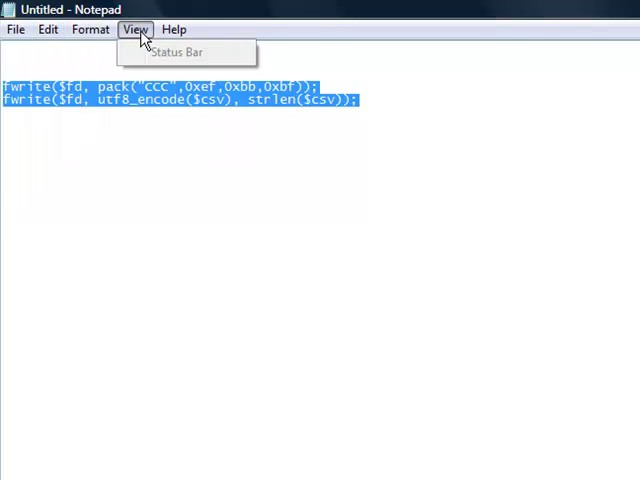
pyautogui.click(48, 29)
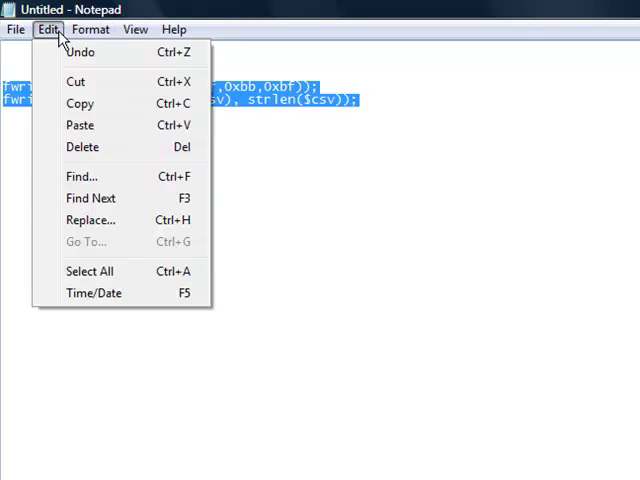
pyautogui.click(90, 29)
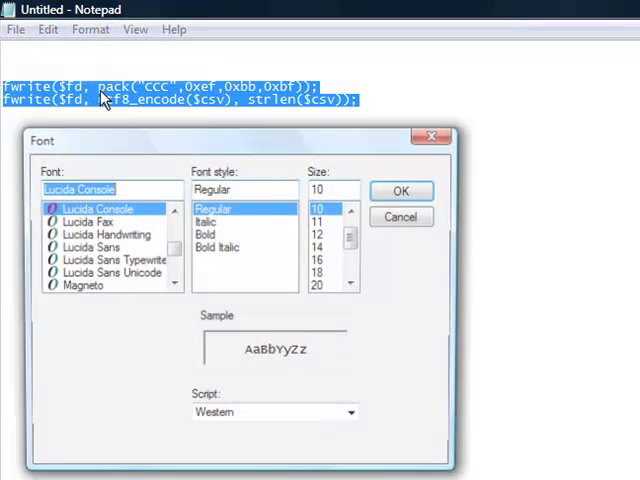
pyautogui.click(320, 290)
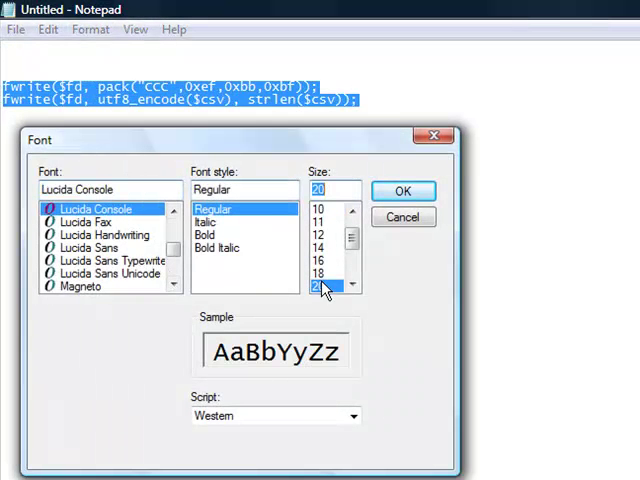
pyautogui.click(403, 191)
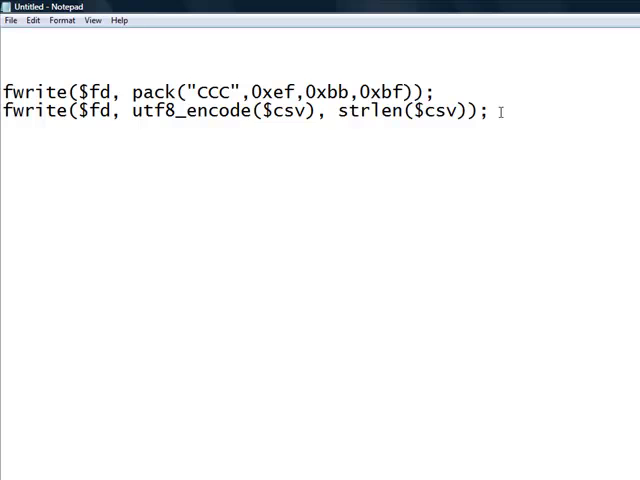
pyautogui.moveTo(487, 287)
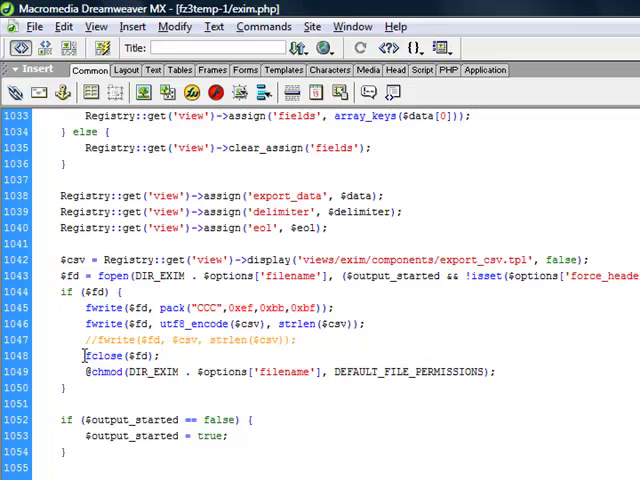
# Mark the fclose($fd) call that follows the two inserted BOM fwrite lines in exim.php
pyautogui.doubleClick(116, 355)
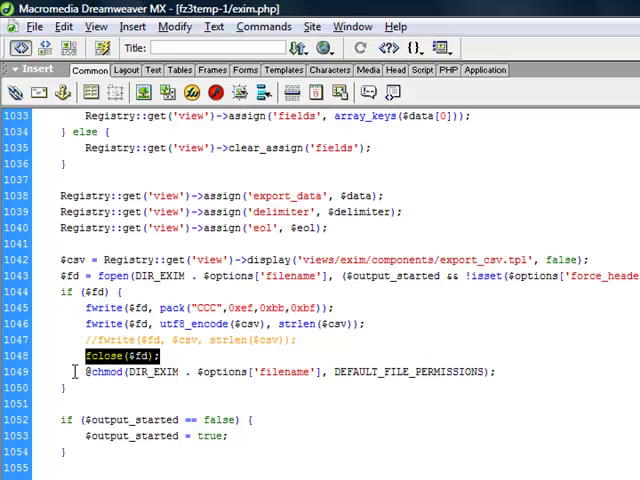
pyautogui.moveTo(398, 377)
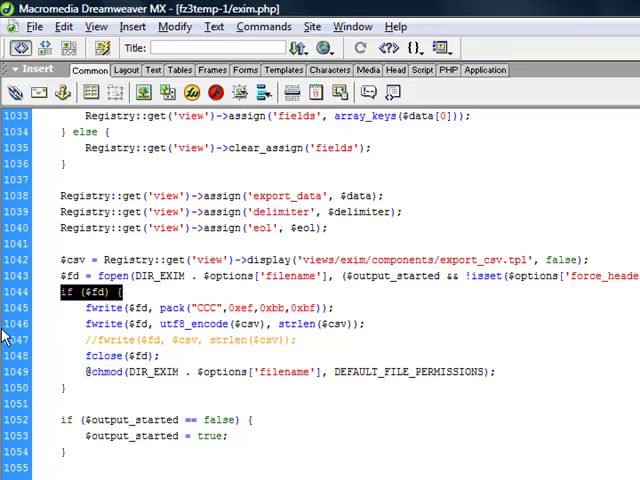
pyautogui.click(70, 388)
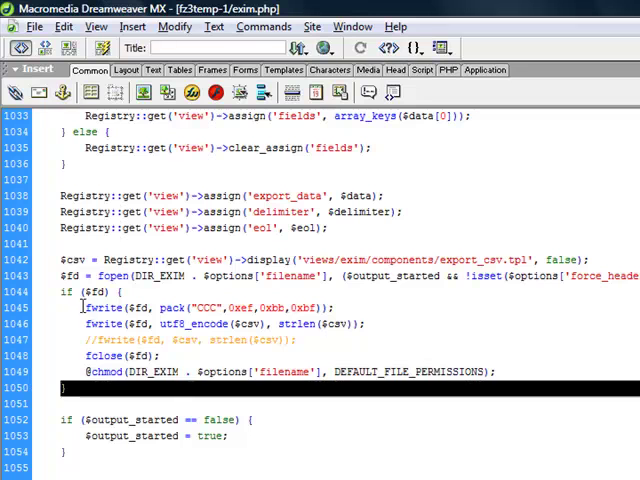
pyautogui.moveTo(82, 308); pyautogui.dragTo(367, 324)
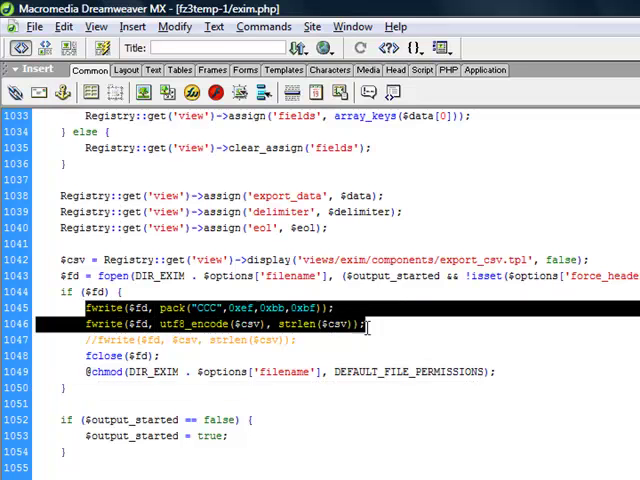
pyautogui.moveTo(390, 324)
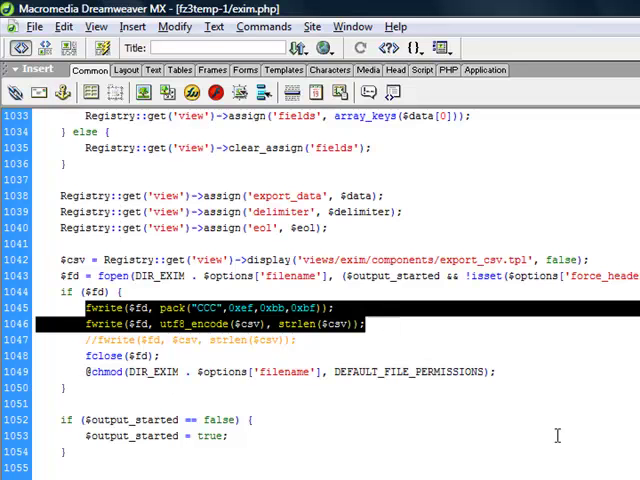
pyautogui.moveTo(518, 410)
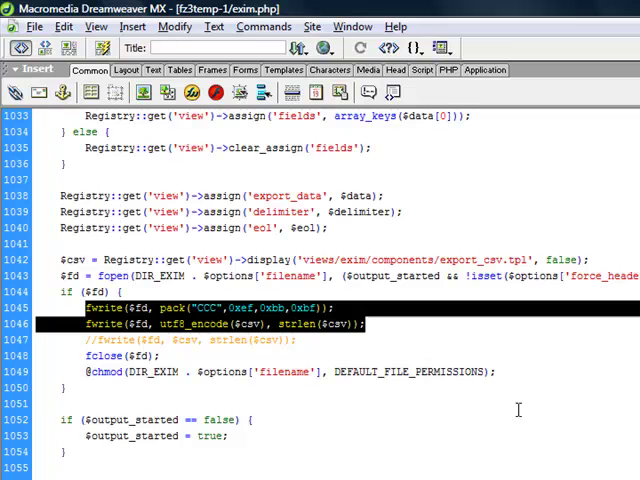